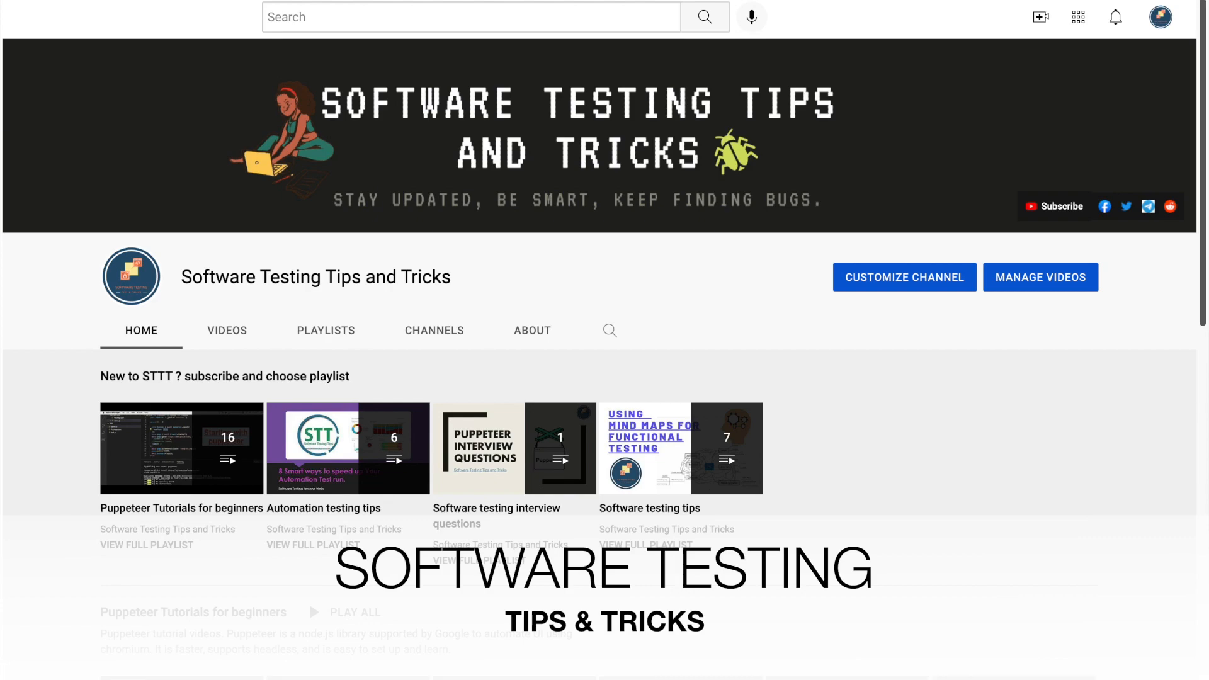
Scroll through the Headless Recorder store page to its expanded Overview with features and how-to-use steps.
{"action": "scroll", "scroll_direction": "down", "scroll_amount": 3}
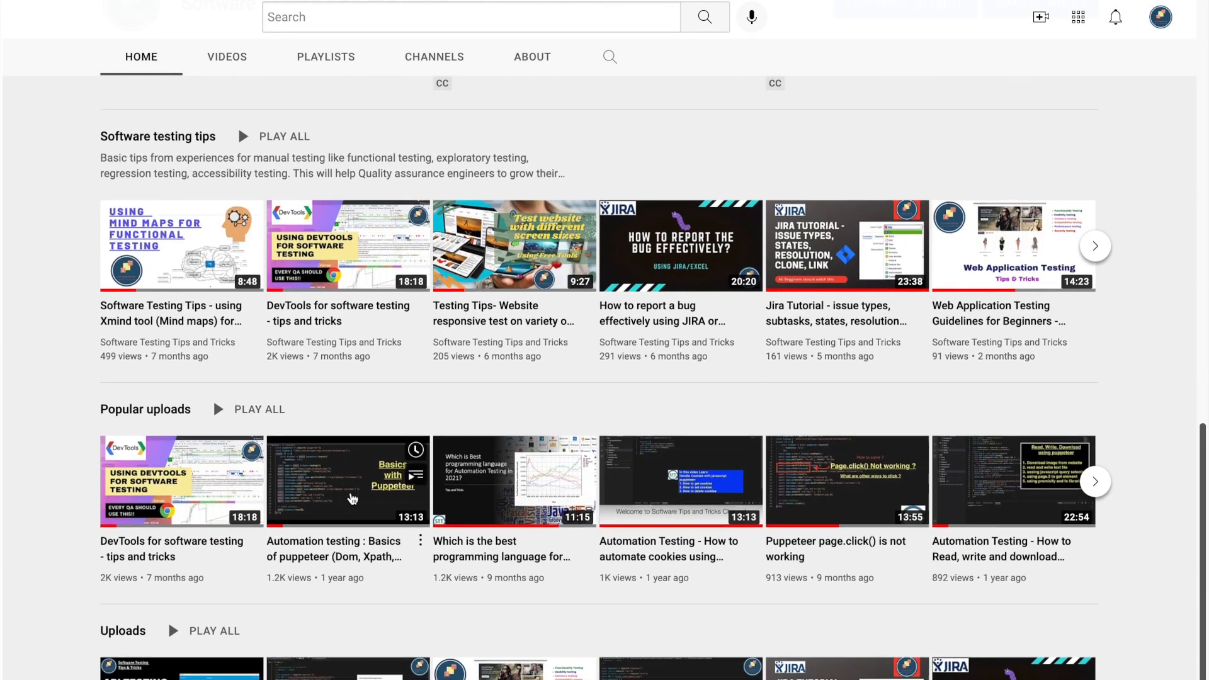
{"action": "scroll", "scroll_direction": "down", "scroll_amount": 3}
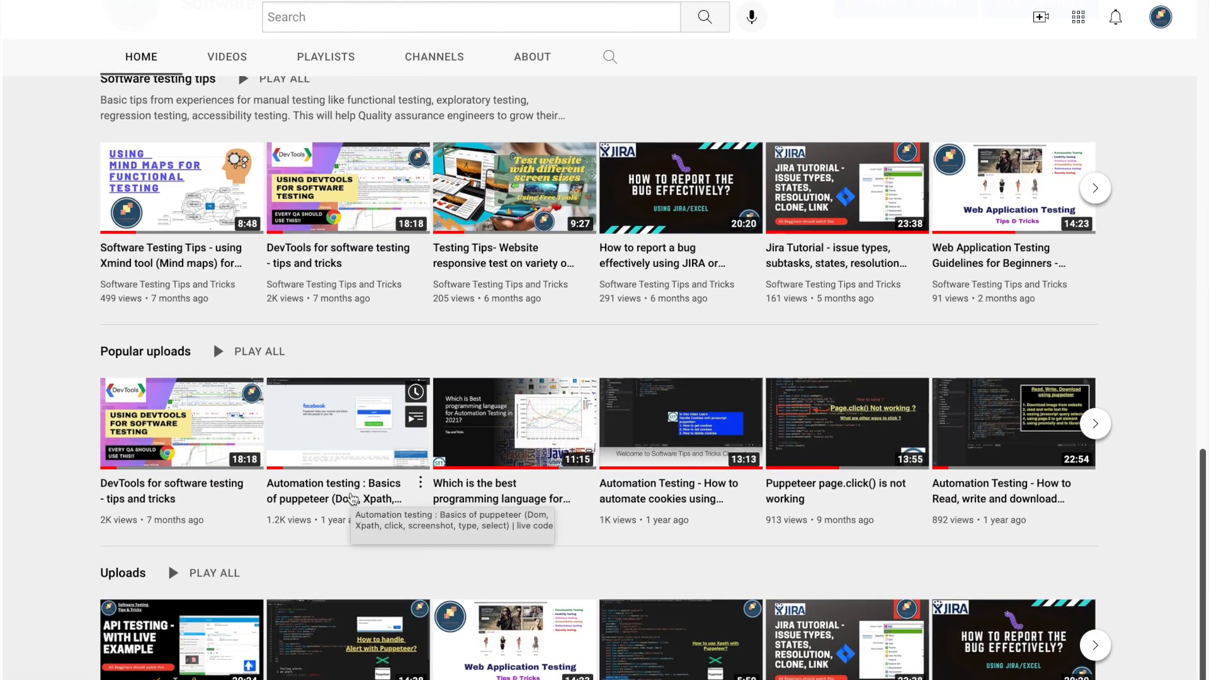
{"action": "scroll", "scroll_direction": "up", "scroll_amount": 3}
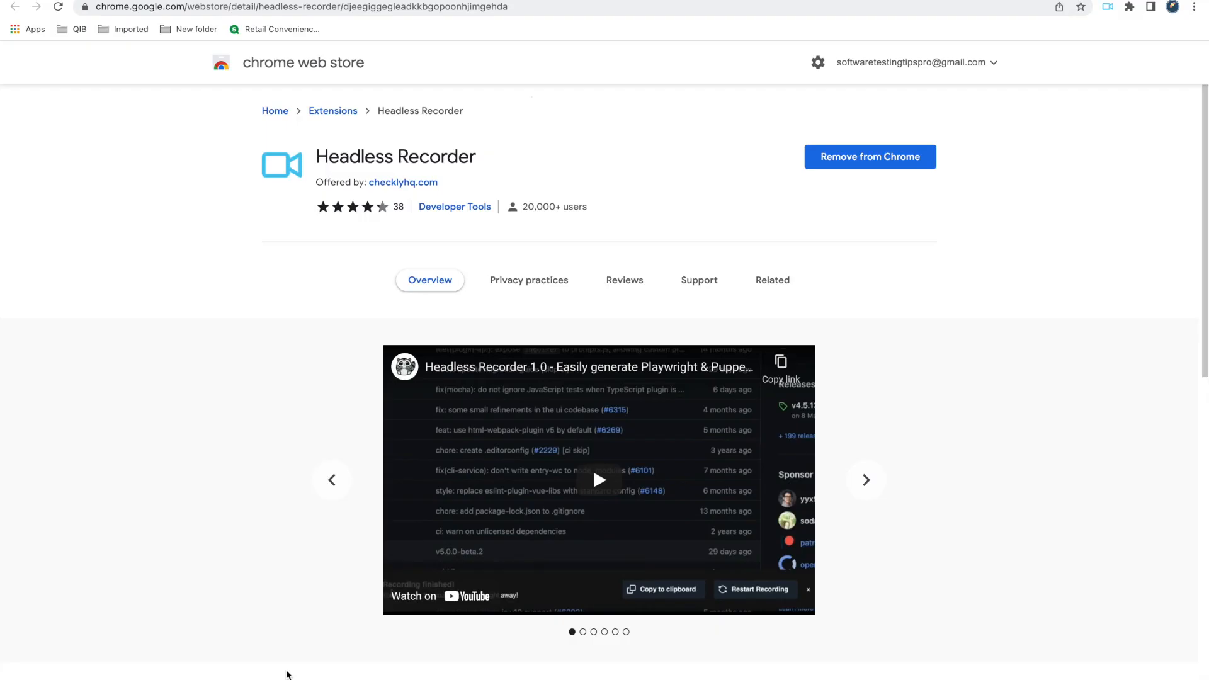
{"action": "mouse_move", "coordinate": [614, 72]}
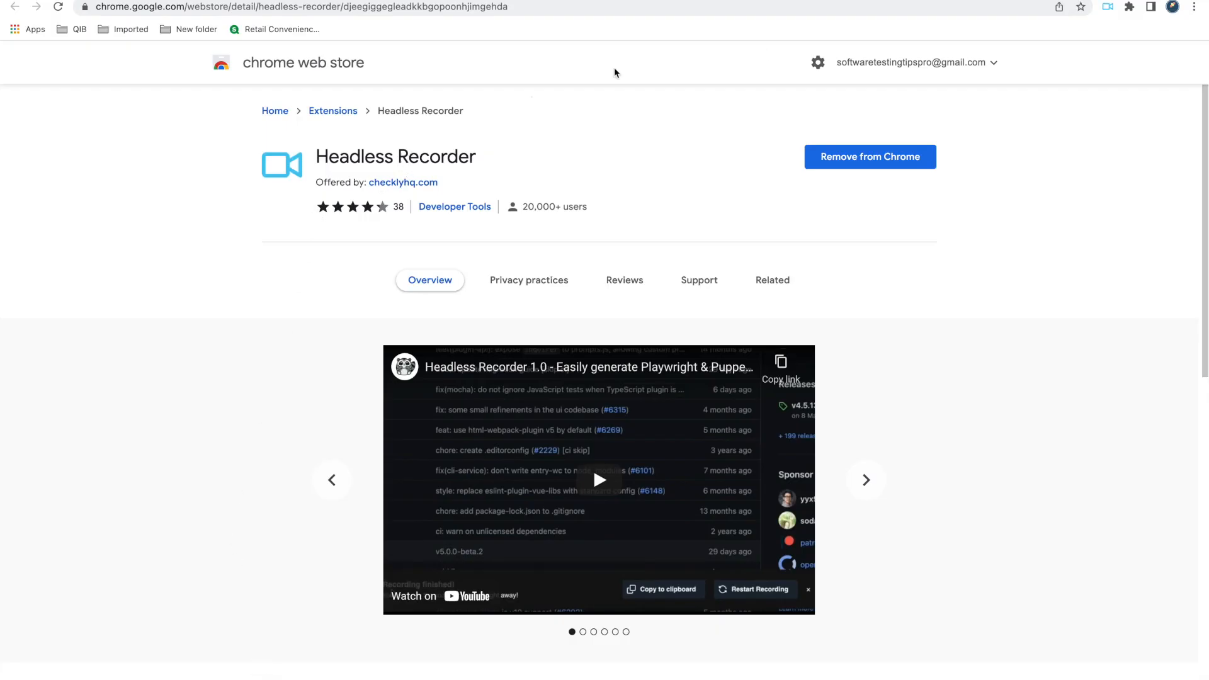
{"action": "mouse_move", "coordinate": [486, 312]}
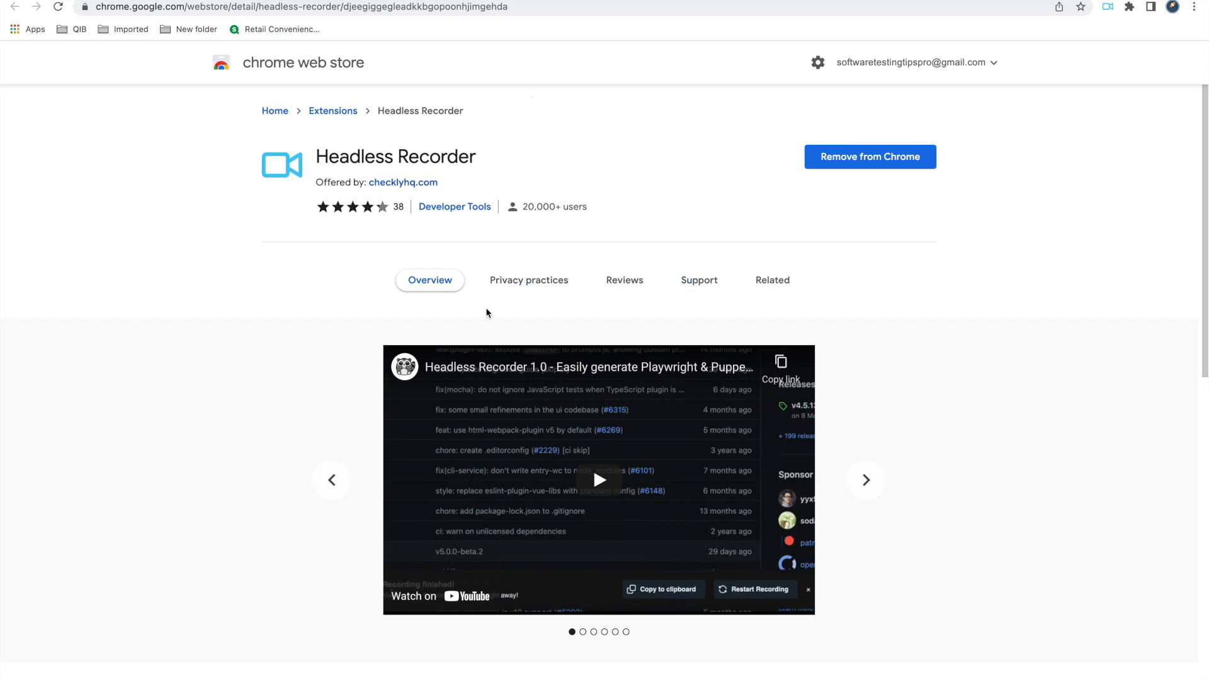
{"action": "scroll", "scroll_direction": "down", "scroll_amount": 3}
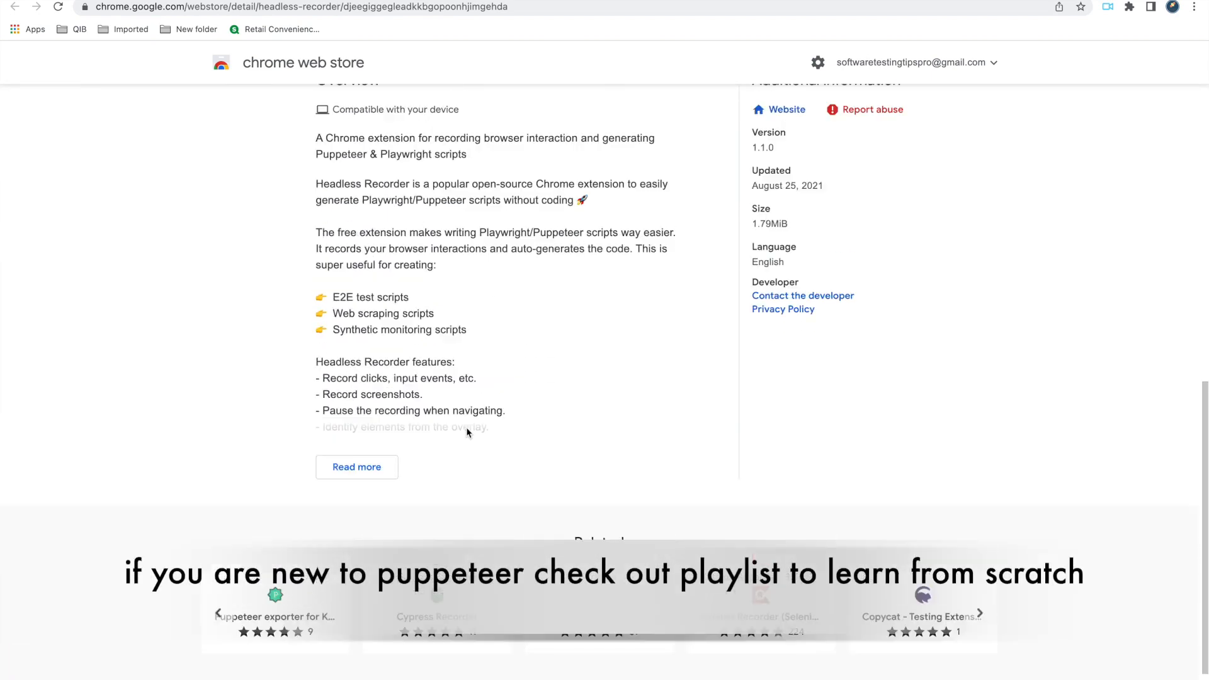
{"action": "scroll", "scroll_direction": "up", "scroll_amount": 3}
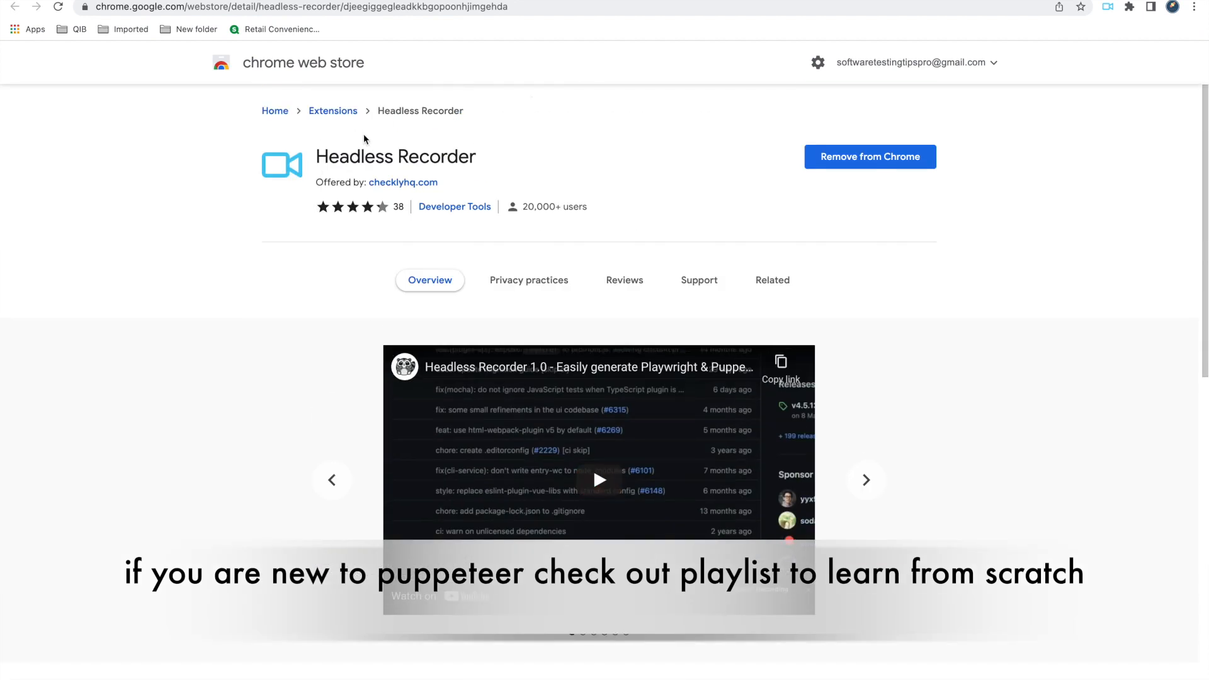
{"action": "mouse_move", "coordinate": [679, 192]}
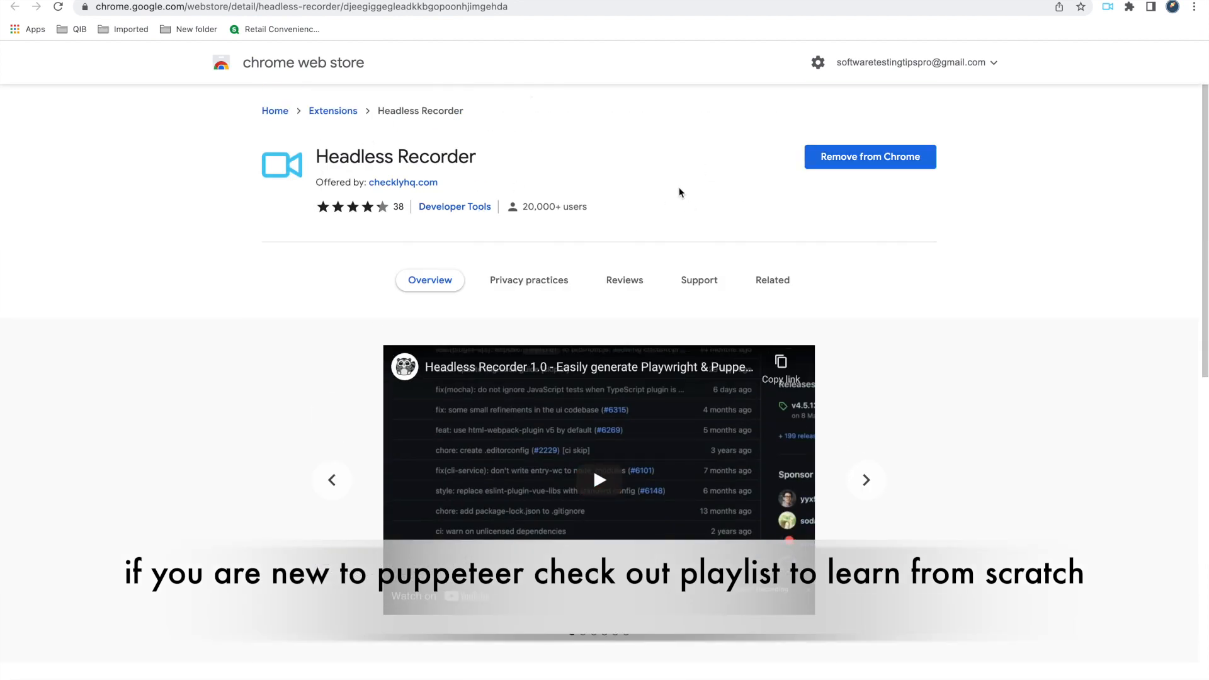
{"action": "scroll", "scroll_direction": "down", "scroll_amount": 3}
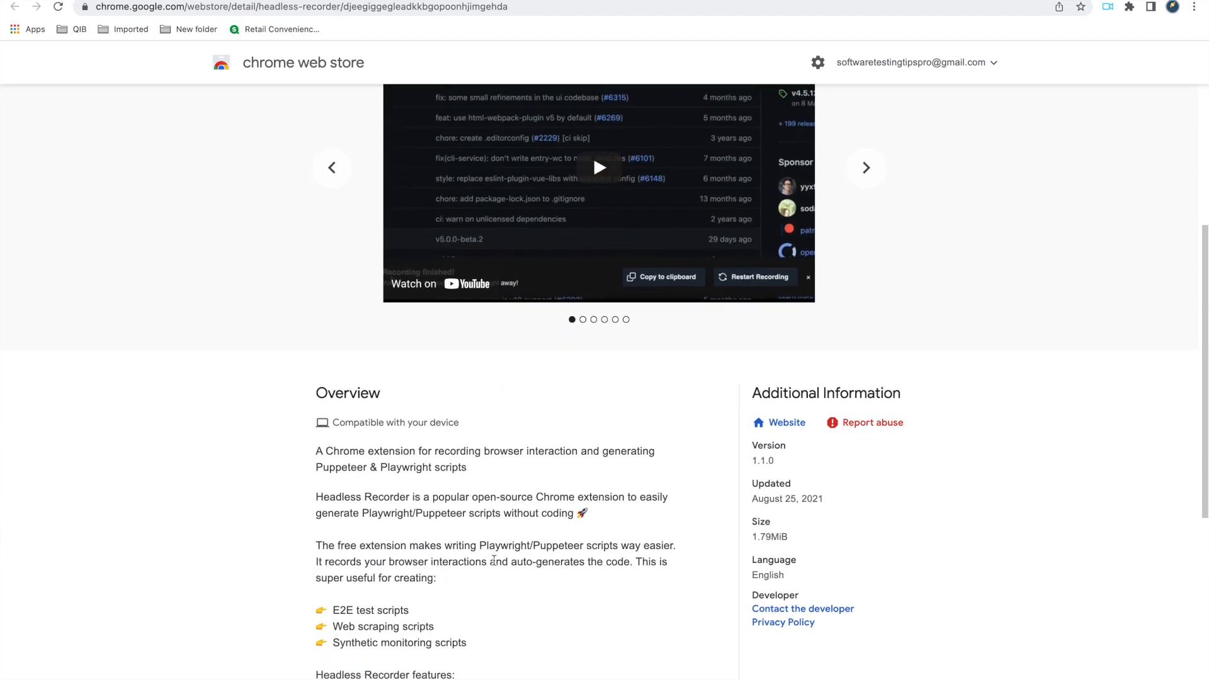
{"action": "scroll", "scroll_direction": "down", "scroll_amount": 3}
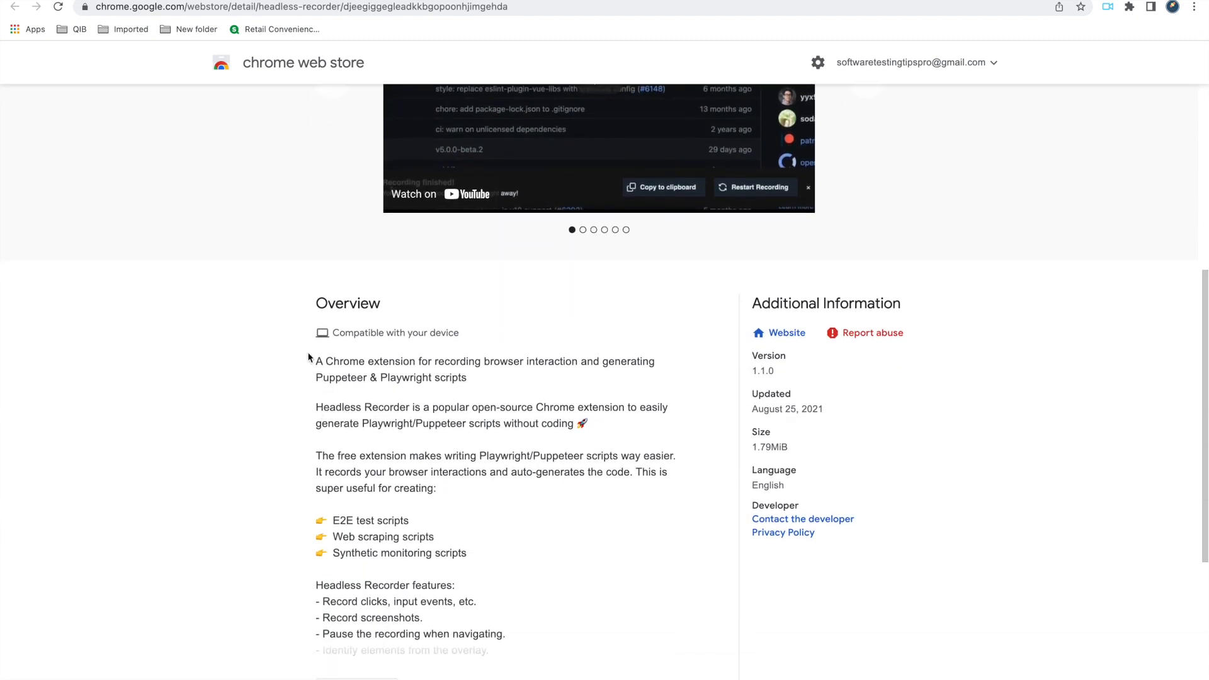
{"action": "mouse_move", "coordinate": [596, 367]}
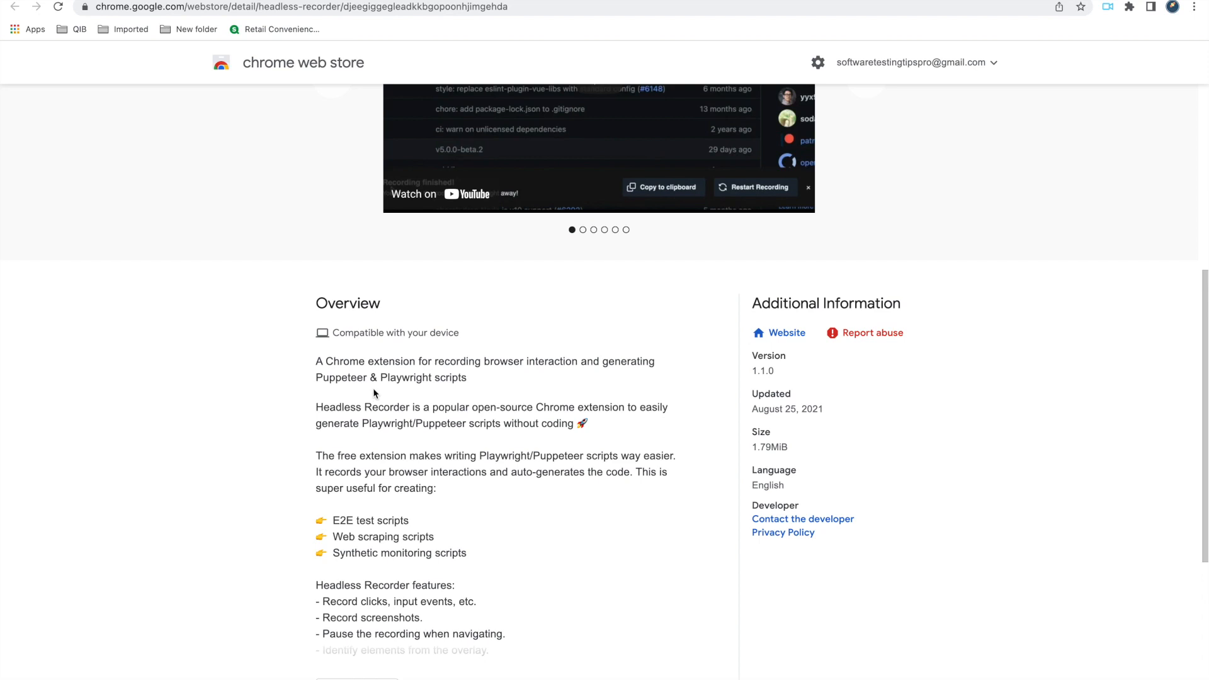
{"action": "mouse_move", "coordinate": [454, 452]}
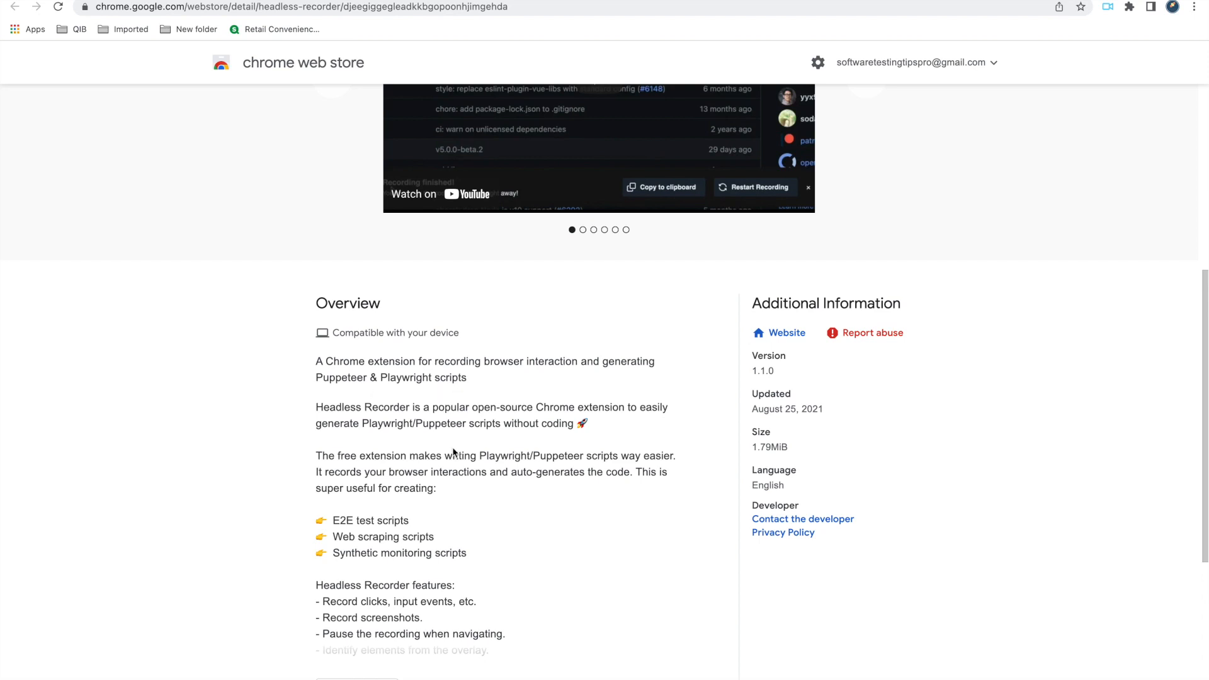
{"action": "scroll", "scroll_direction": "down", "scroll_amount": 3}
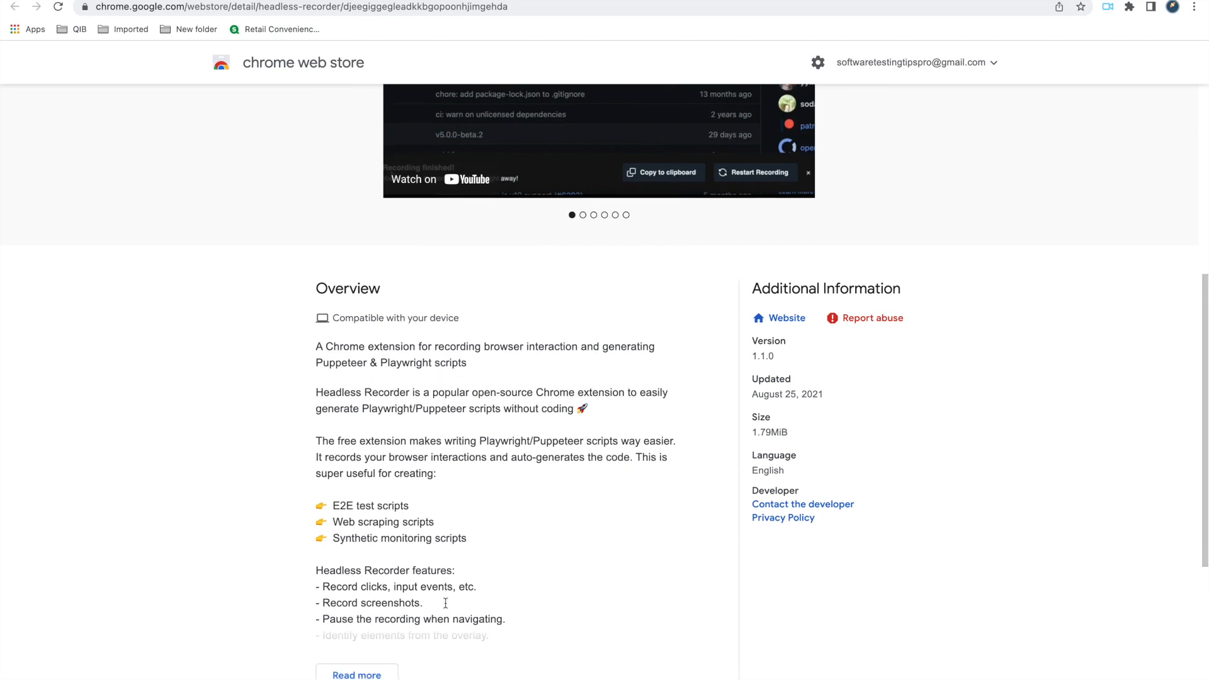
{"action": "scroll", "scroll_direction": "down", "scroll_amount": 3}
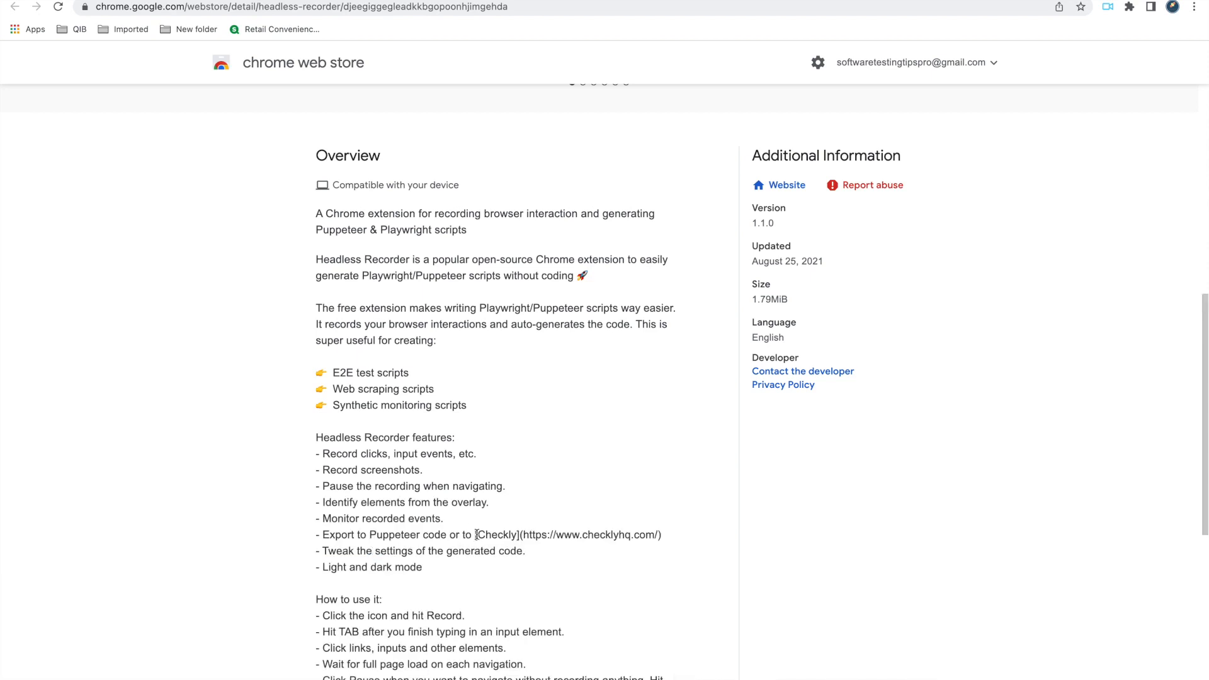
{"action": "scroll", "scroll_direction": "down", "scroll_amount": 3}
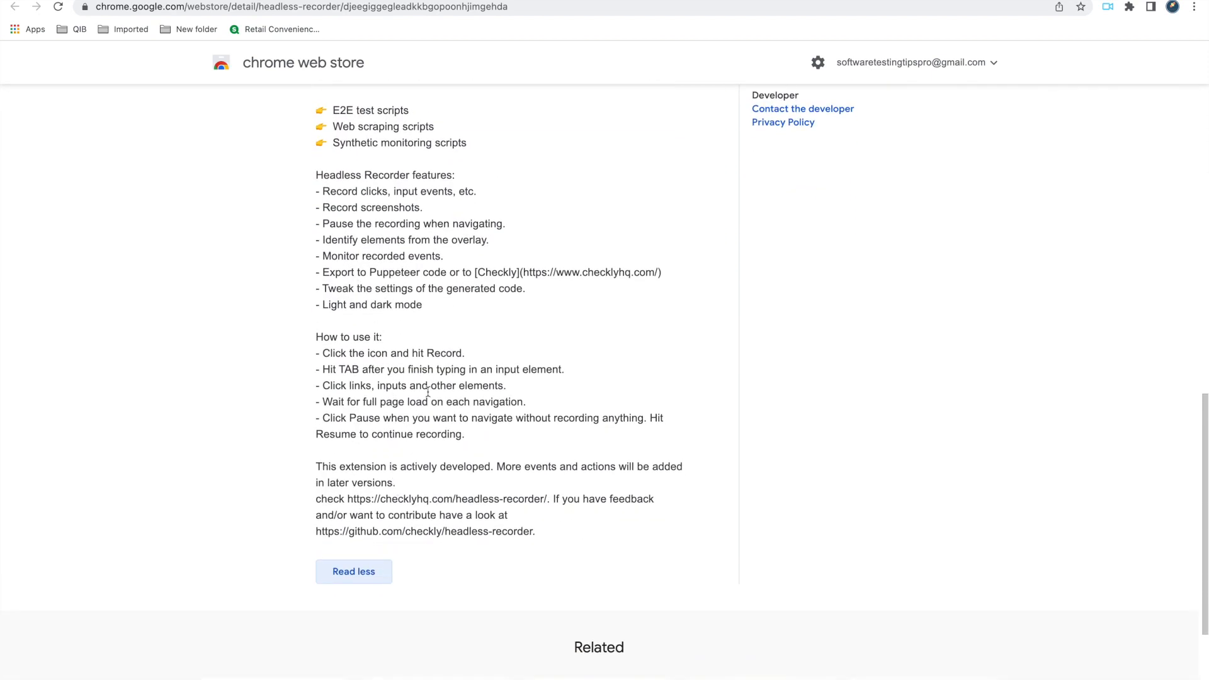
{"action": "scroll", "scroll_direction": "up", "scroll_amount": 3}
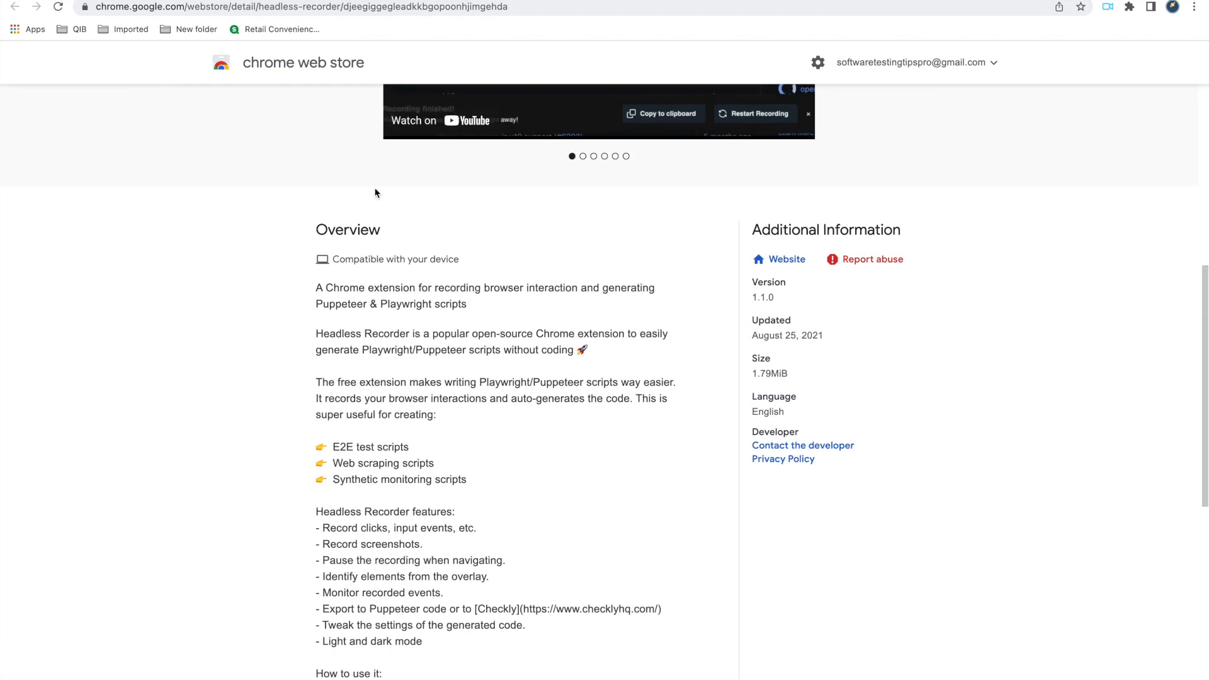
{"action": "mouse_move", "coordinate": [377, 194]}
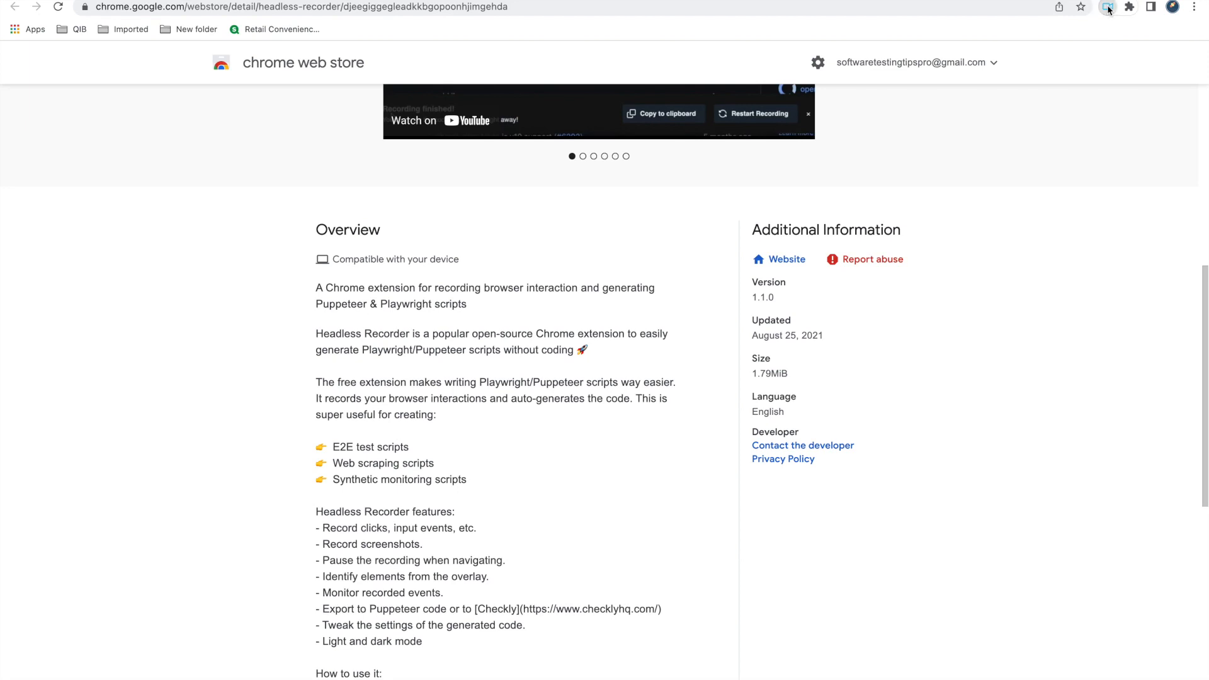
Start Headless Recorder and run a Google search for 'software testing tips and tricks'.
{"action": "left_click", "coordinate": [1107, 8]}
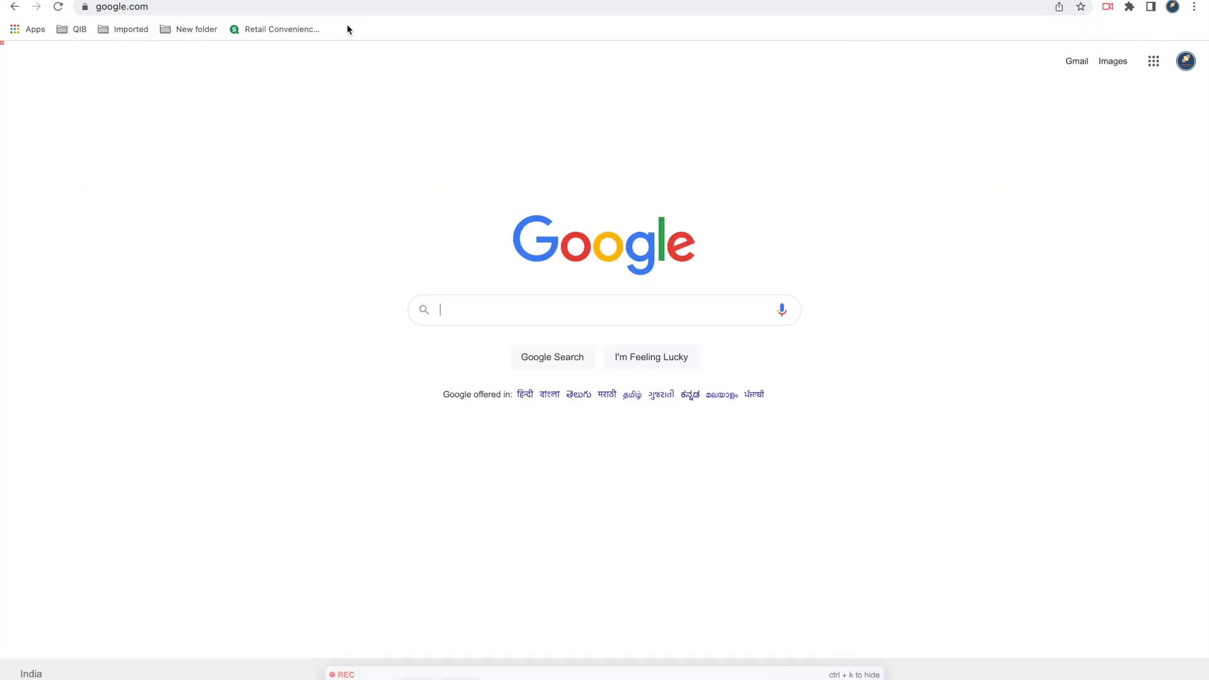
{"action": "mouse_move", "coordinate": [424, 310]}
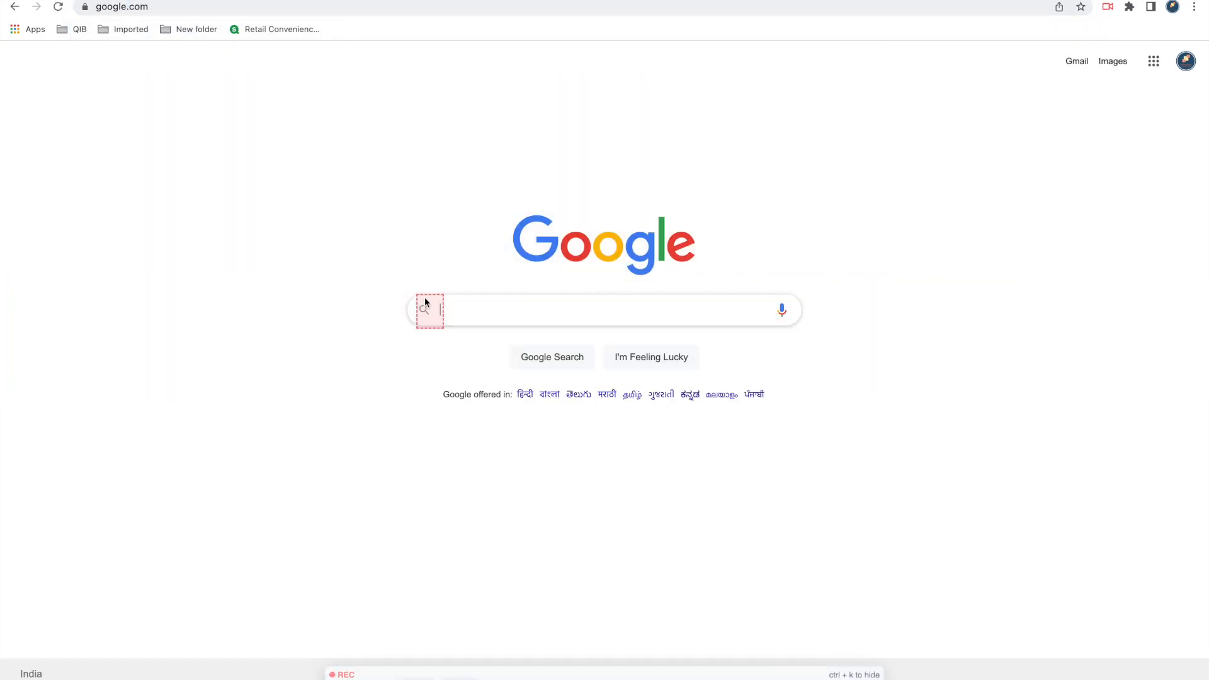
{"action": "left_click", "coordinate": [602, 310]}
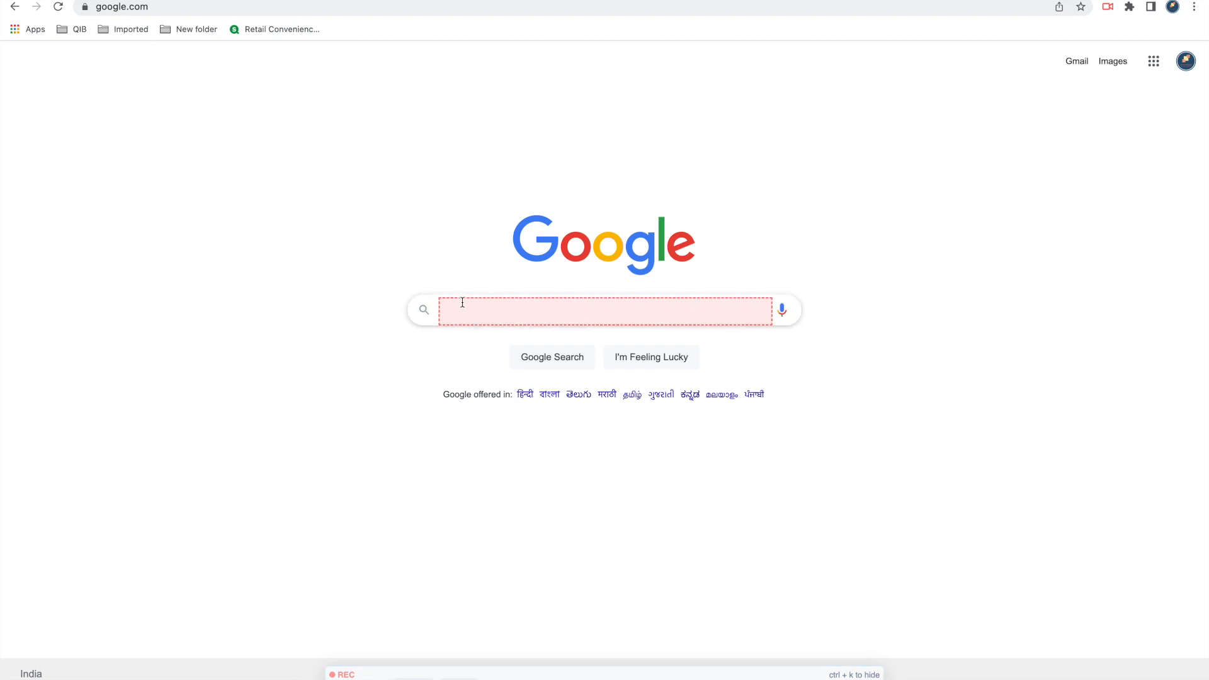
{"action": "left_click", "coordinate": [604, 310]}
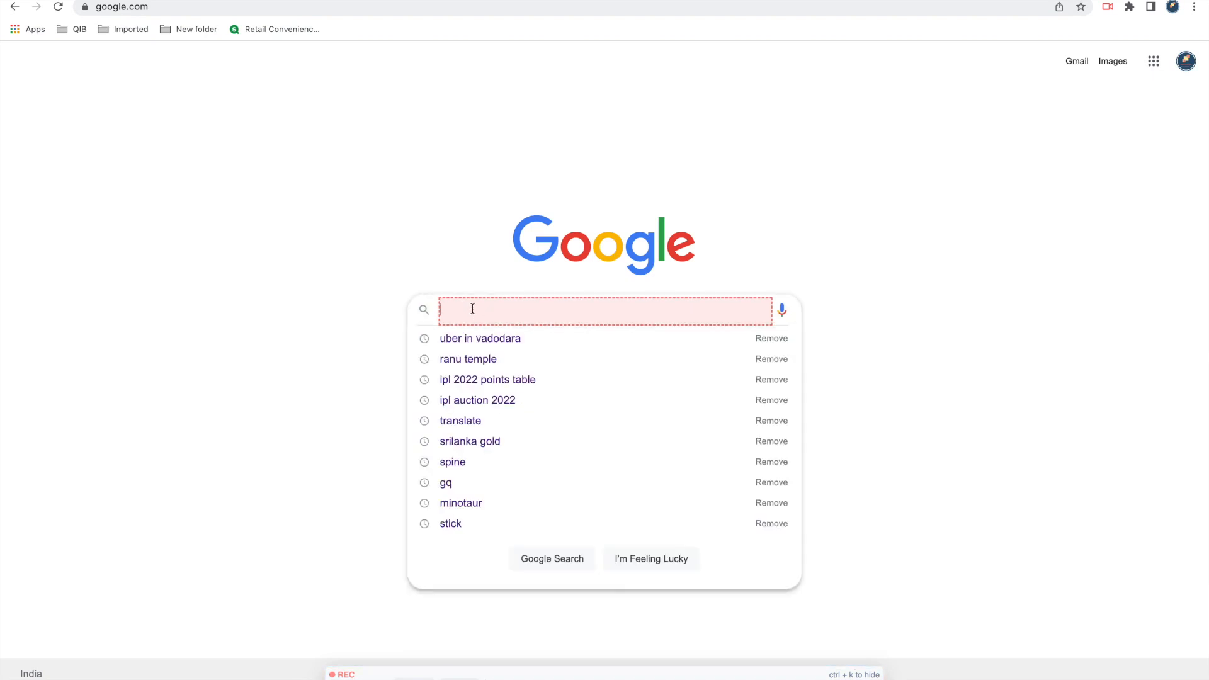
{"action": "type", "text": "software"}
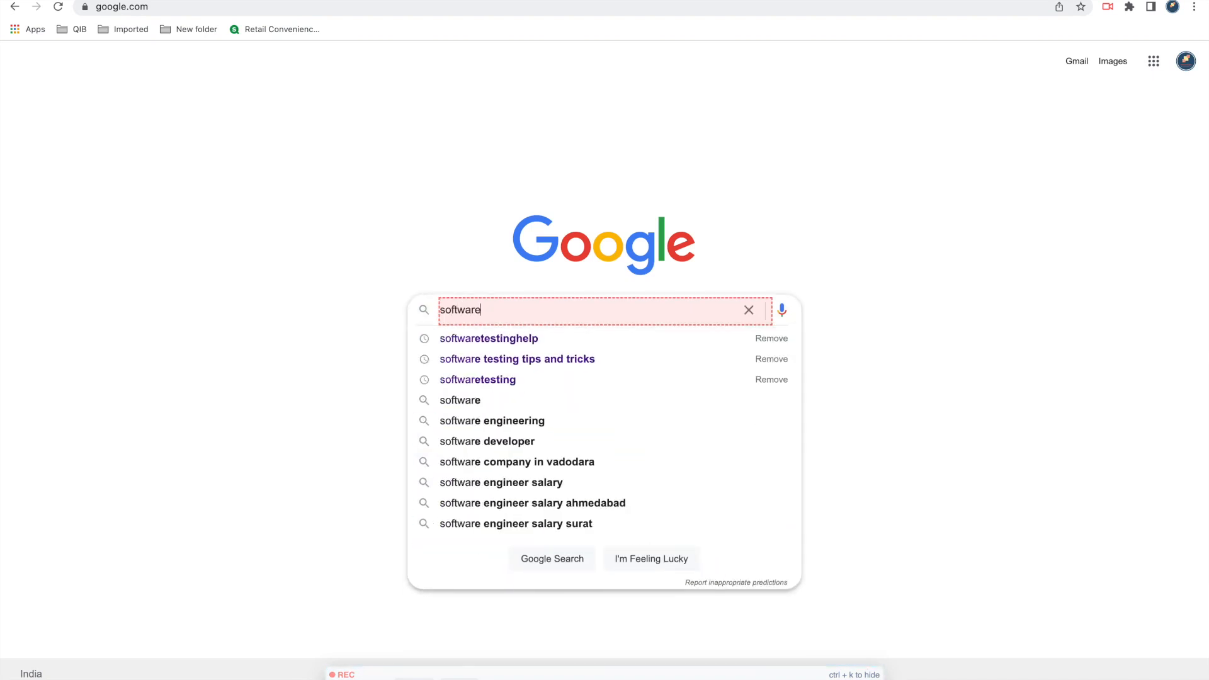
{"action": "type", "text": "testing"}
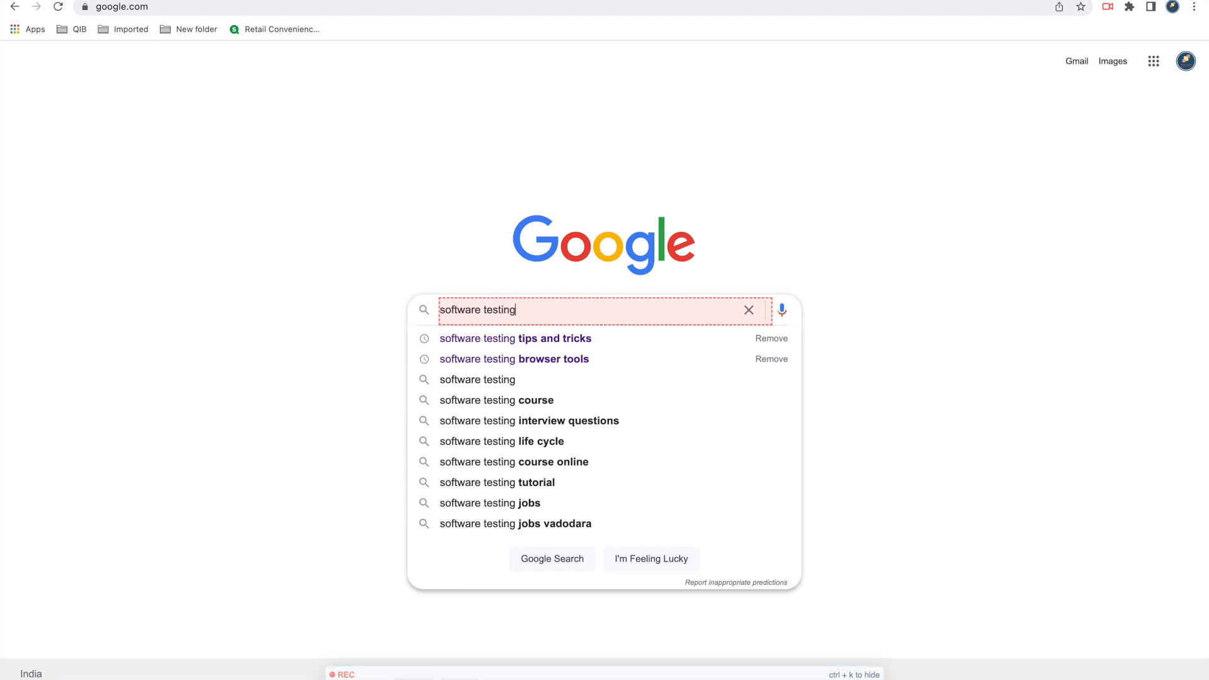
{"action": "left_click", "coordinate": [515, 338]}
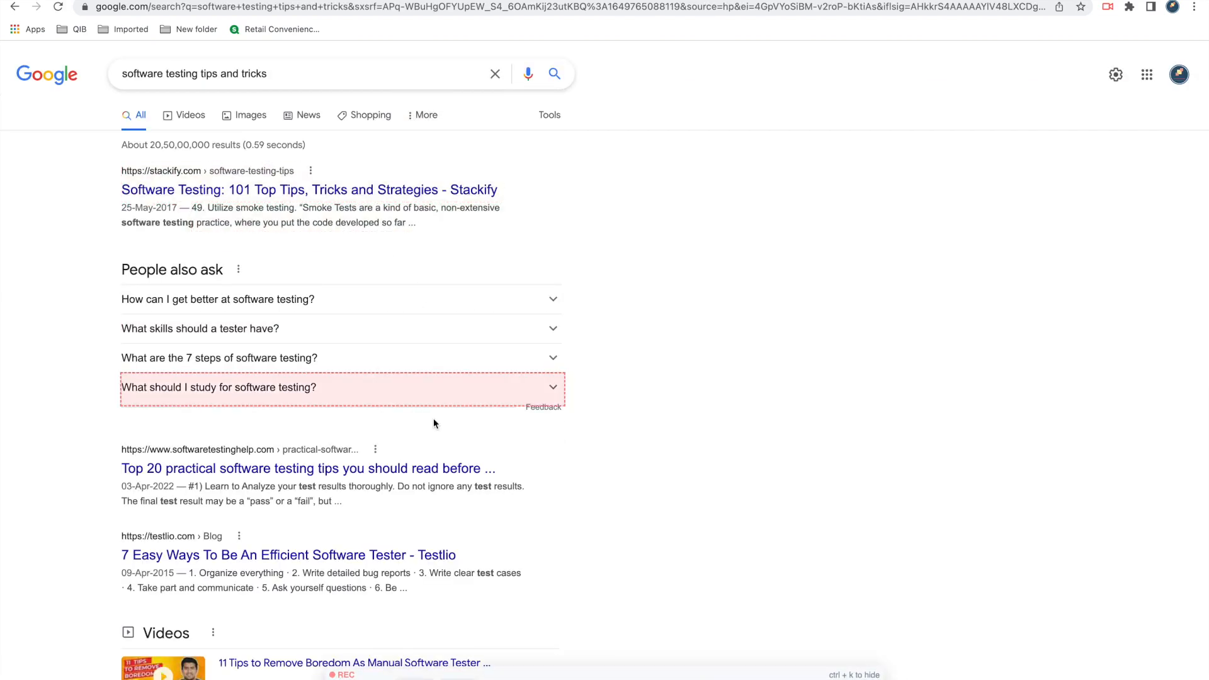
Browse the search results, then stop the Headless Recorder recording.
{"action": "scroll", "scroll_direction": "down", "scroll_amount": 3}
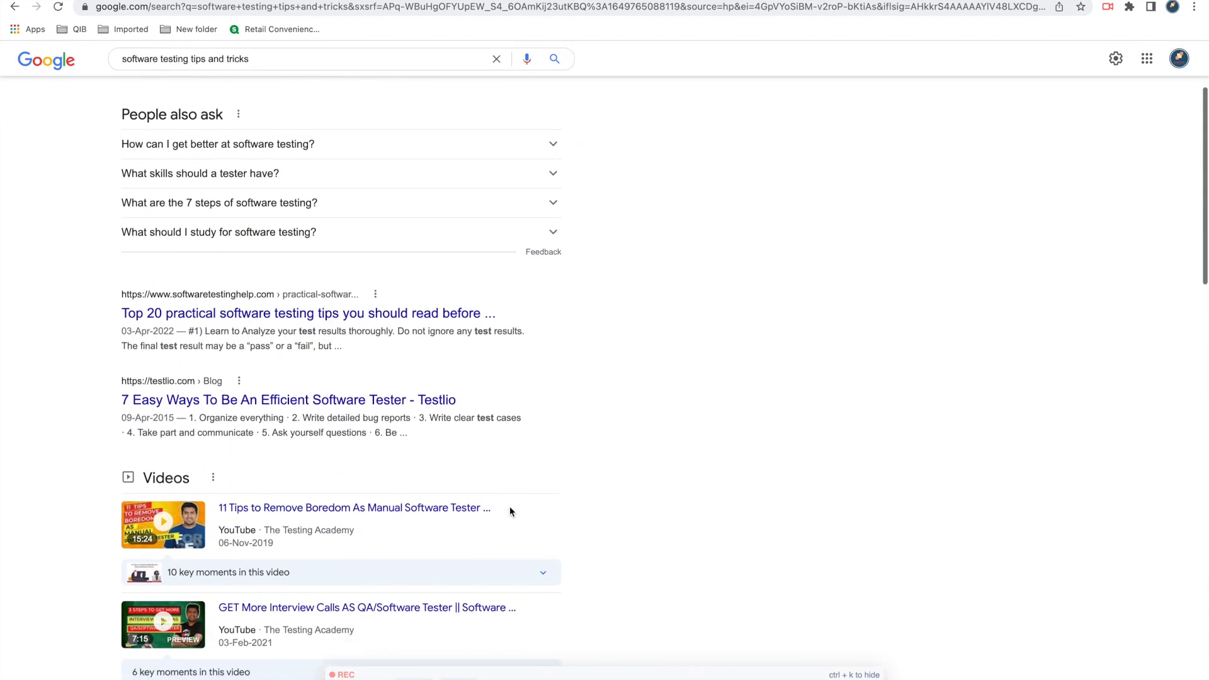
{"action": "scroll", "scroll_direction": "down", "scroll_amount": 3}
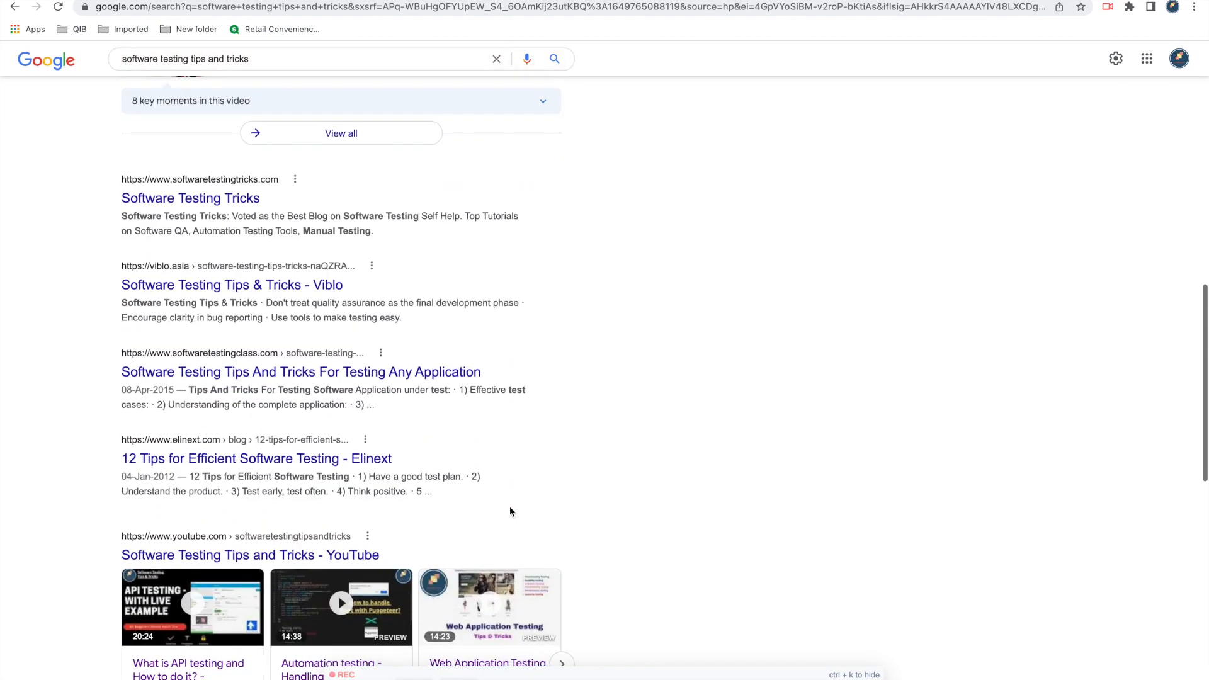
{"action": "scroll", "scroll_direction": "down", "scroll_amount": 3}
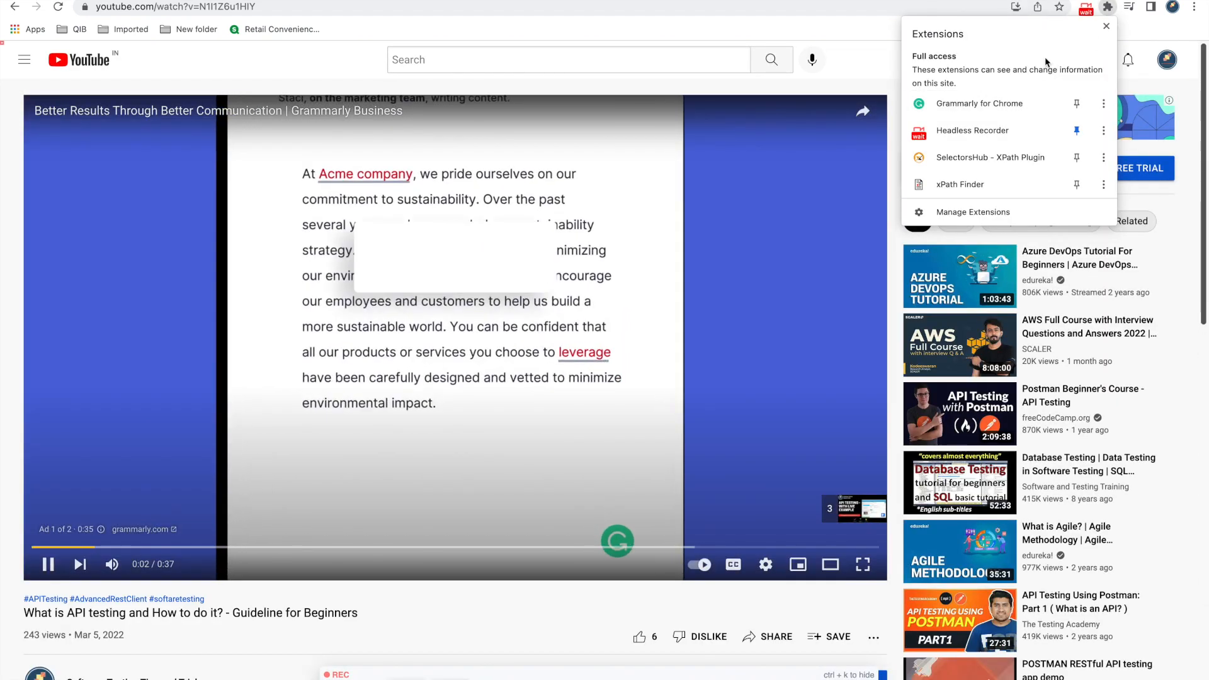
{"action": "left_click", "coordinate": [972, 129]}
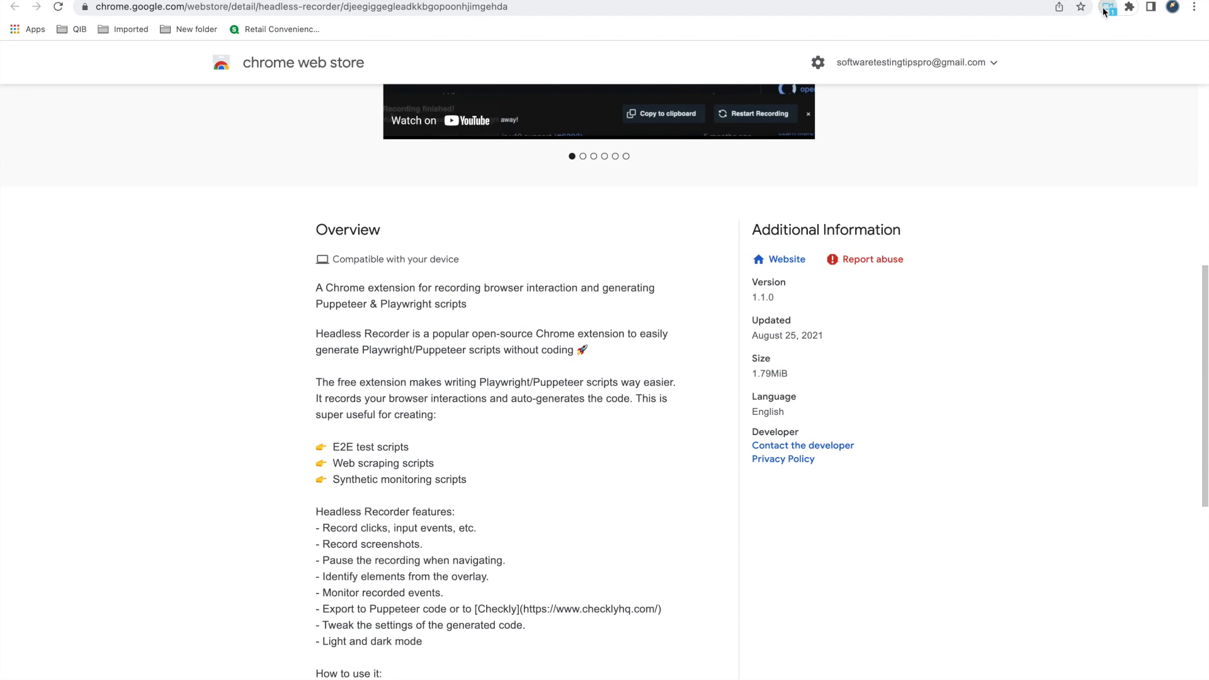
Show the recorded session's generated script in its Puppeteer version.
{"action": "left_click", "coordinate": [1106, 7]}
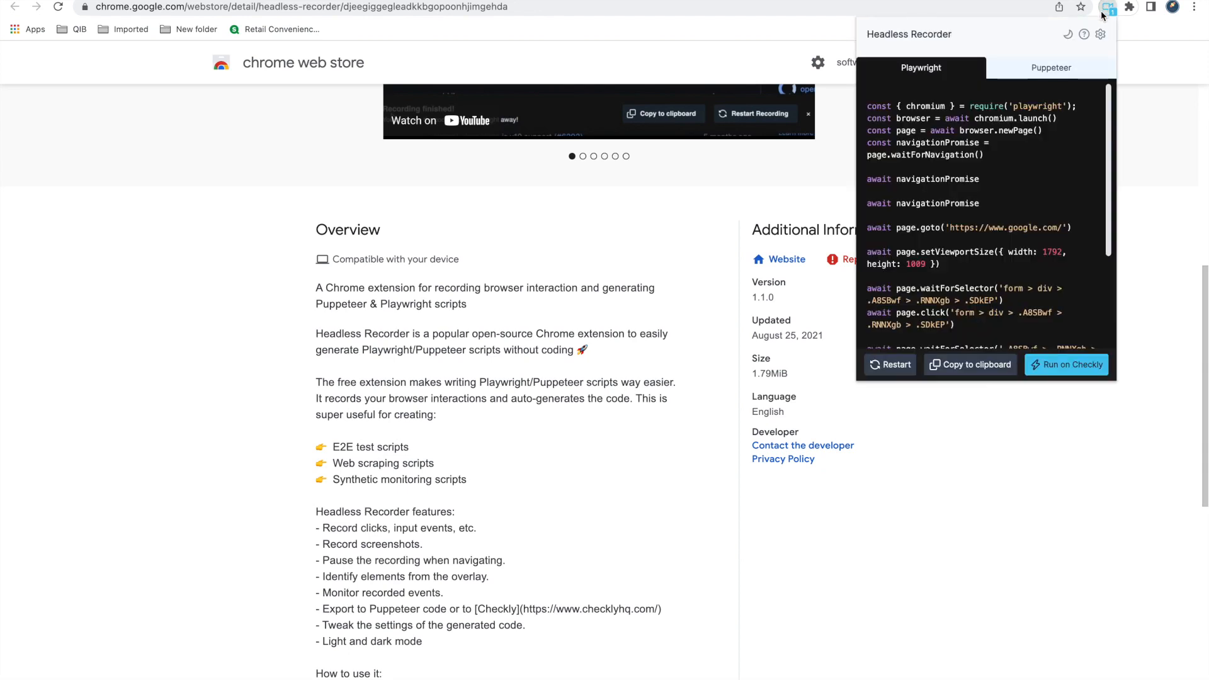
{"action": "mouse_move", "coordinate": [919, 89]}
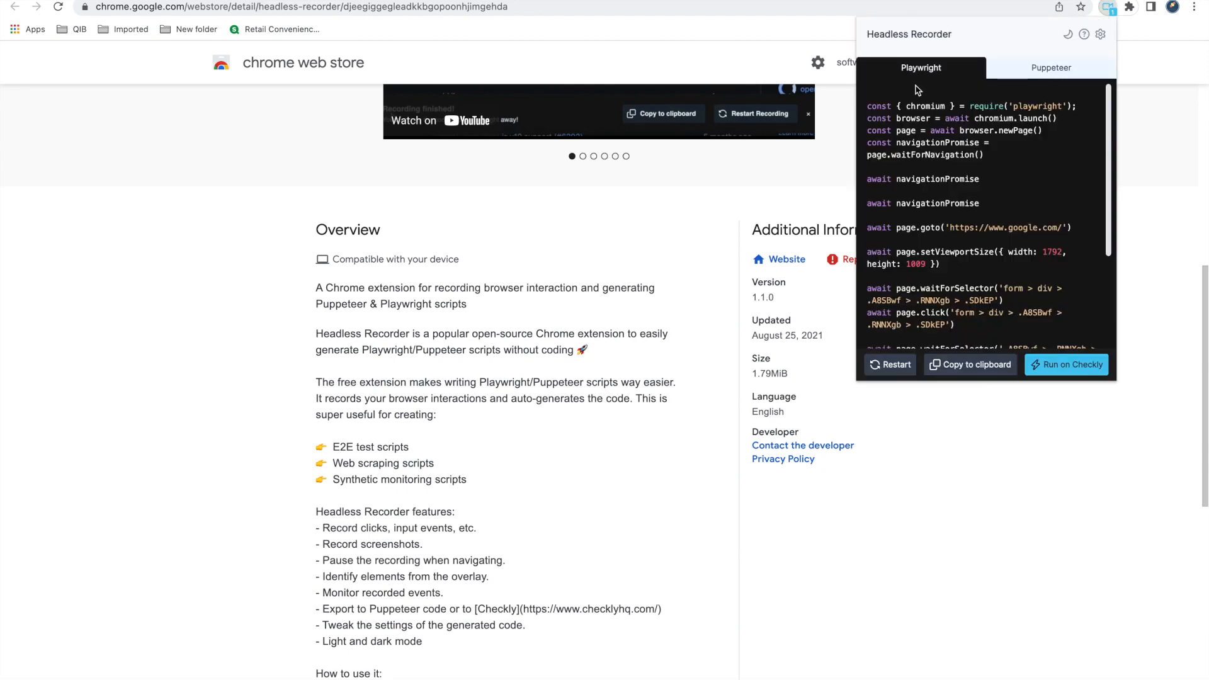
{"action": "left_click", "coordinate": [1050, 68]}
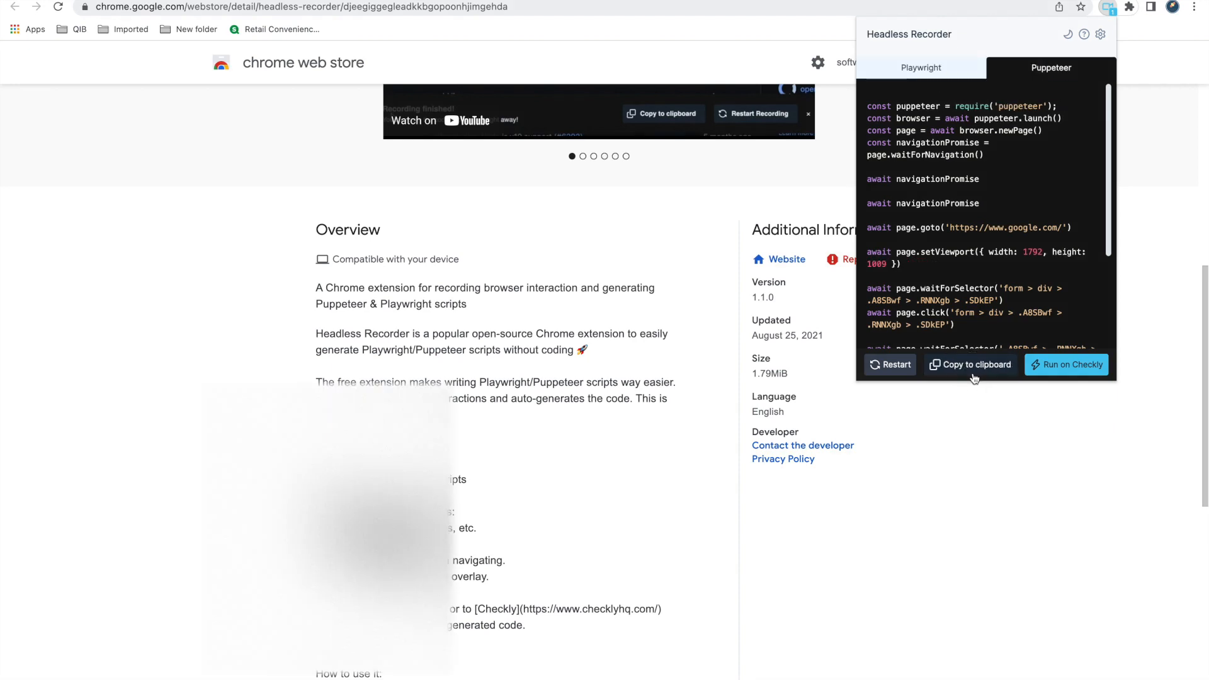
{"action": "mouse_move", "coordinate": [952, 446]}
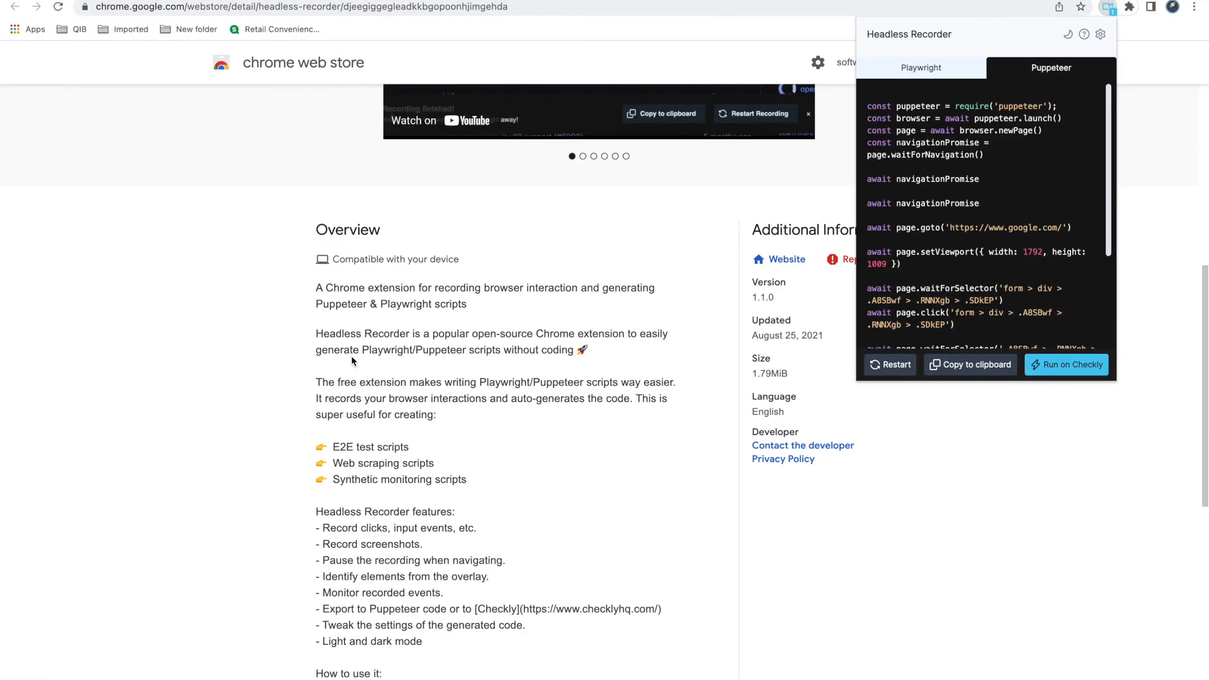
{"action": "scroll", "scroll_direction": "down", "scroll_amount": 3}
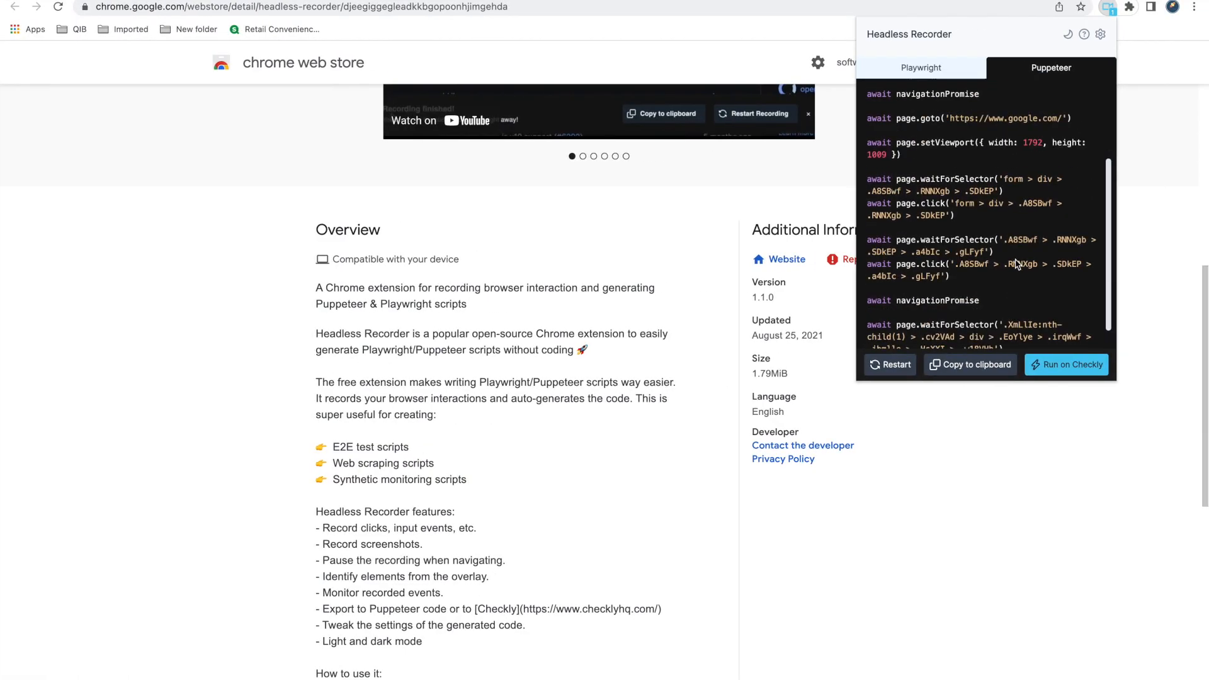
{"action": "scroll", "scroll_direction": "up", "scroll_amount": 3}
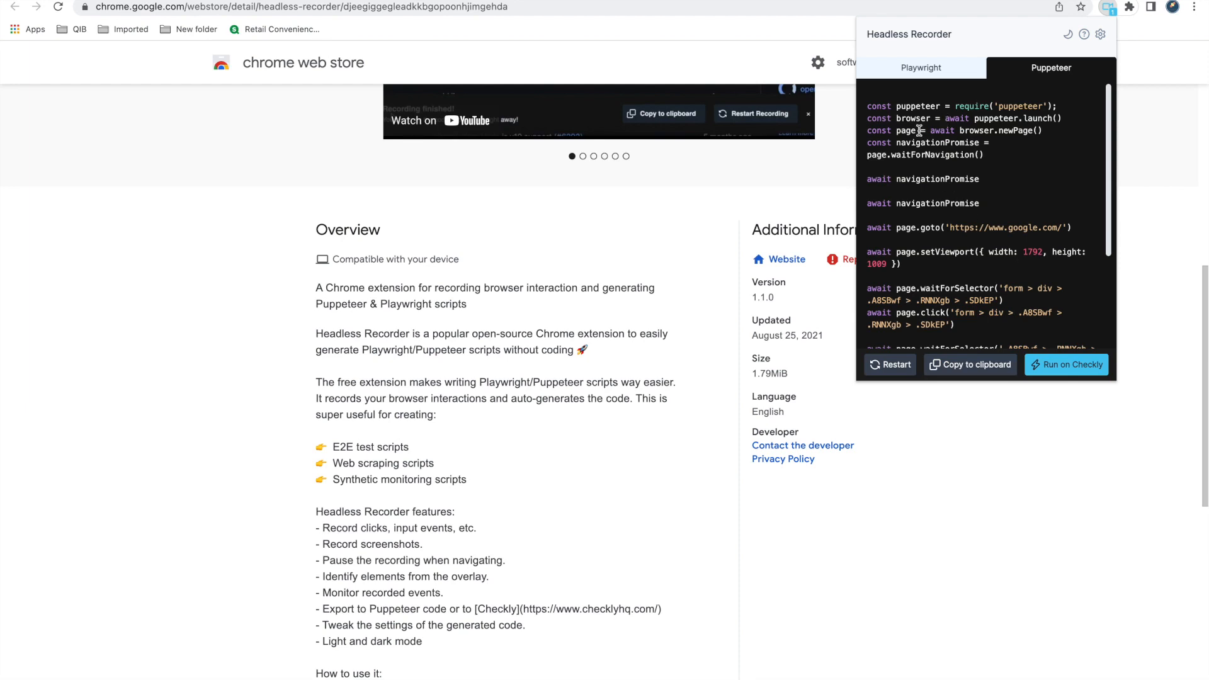
{"action": "double_click", "coordinate": [918, 105]}
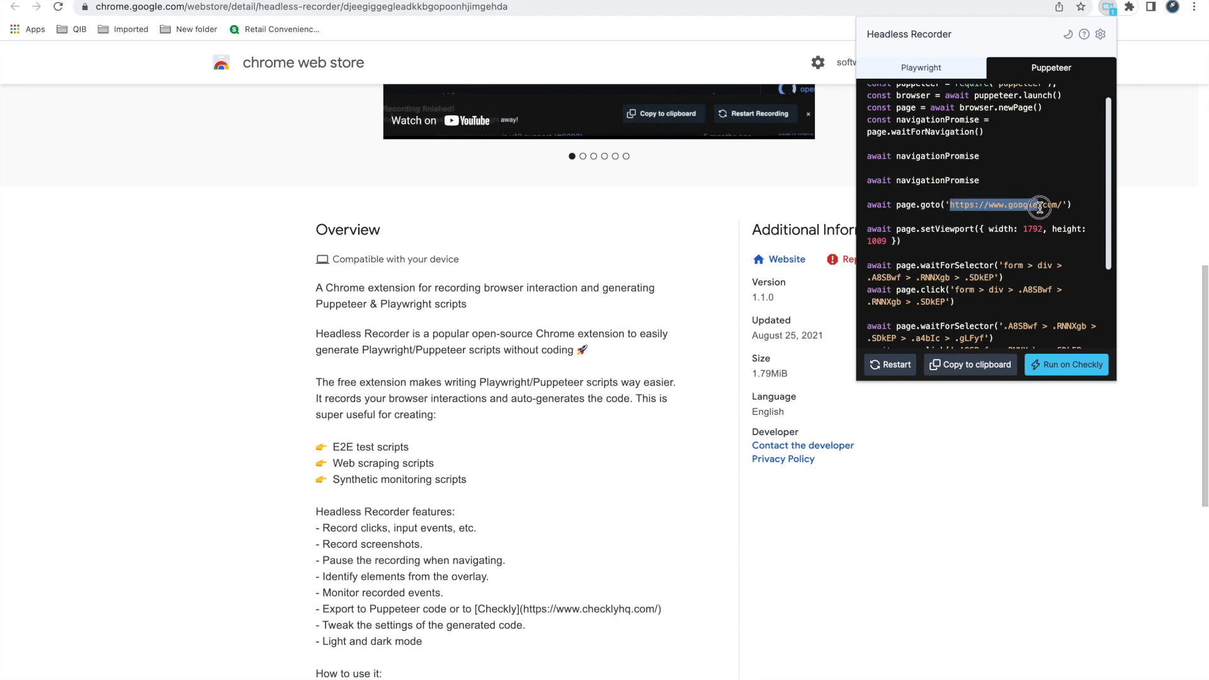
{"action": "scroll", "scroll_direction": "down", "scroll_amount": 3}
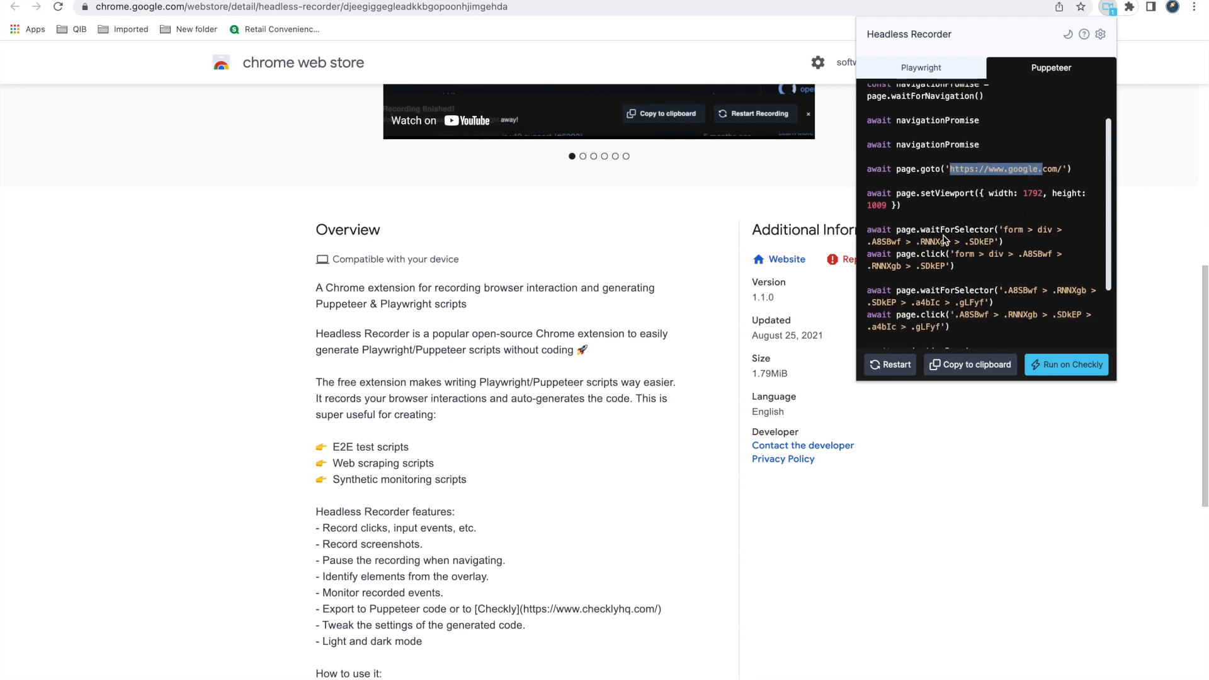
{"action": "mouse_move", "coordinate": [1022, 229]}
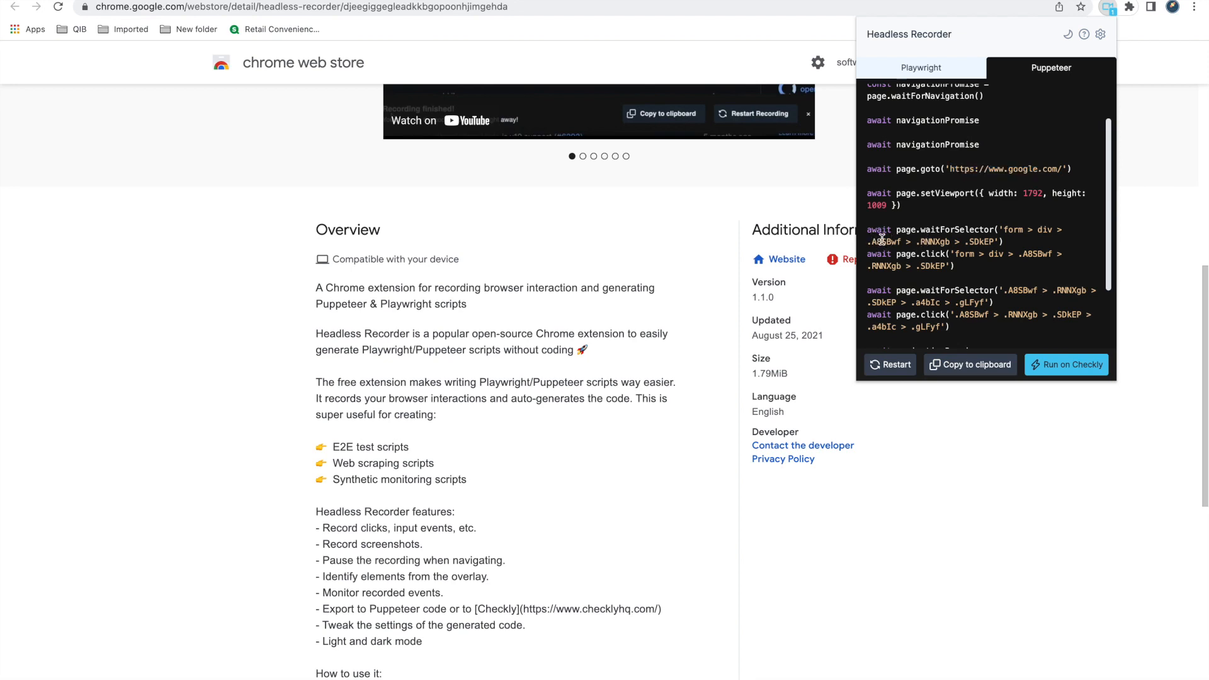
{"action": "scroll", "scroll_direction": "down", "scroll_amount": 3}
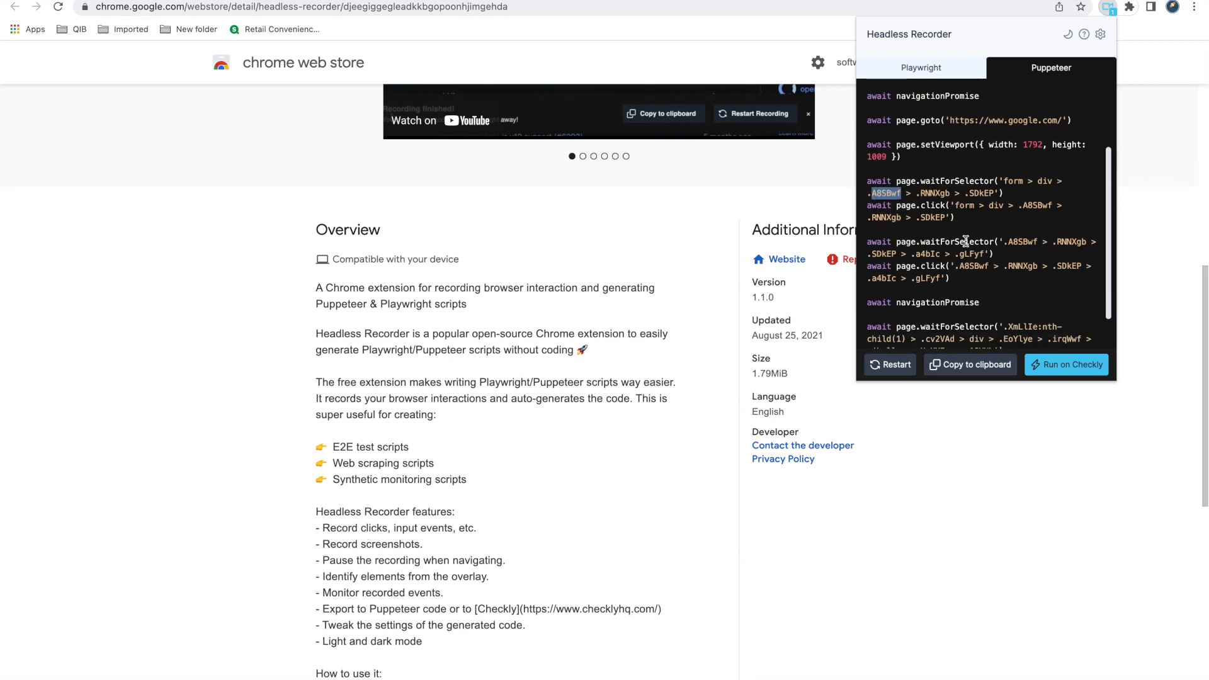
{"action": "mouse_move", "coordinate": [970, 219]}
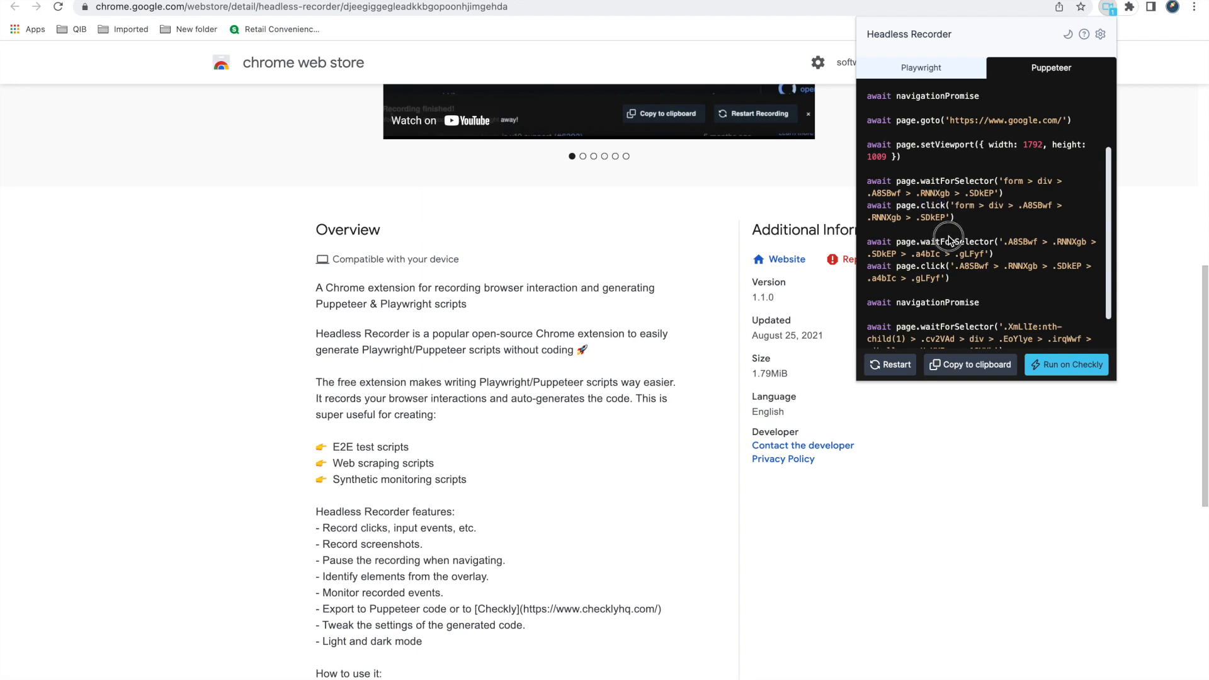
{"action": "scroll", "scroll_direction": "down", "scroll_amount": 3}
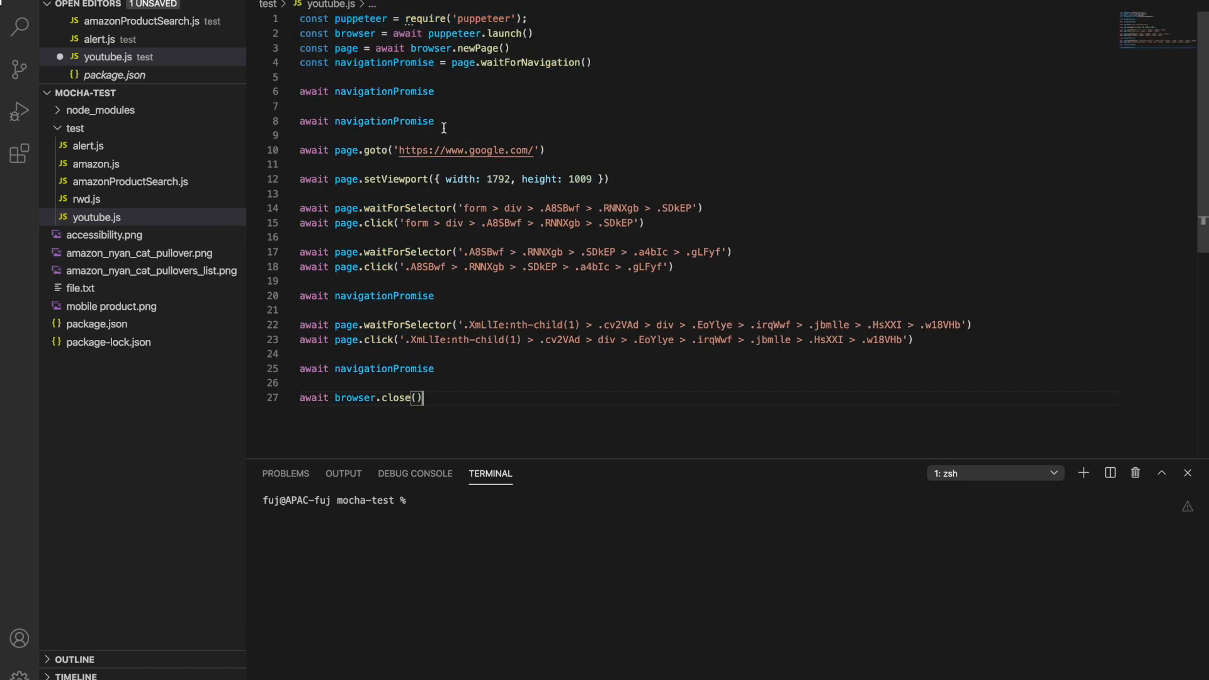
{"action": "mouse_move", "coordinate": [546, 248]}
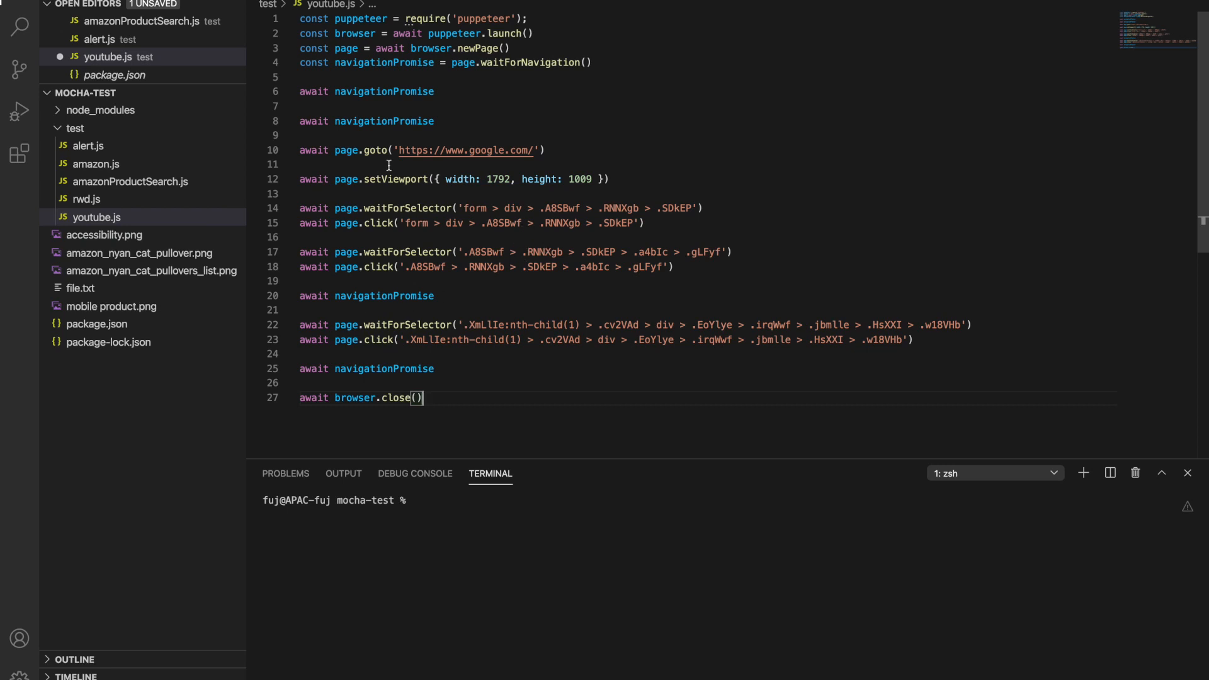
{"action": "mouse_move", "coordinate": [408, 208]}
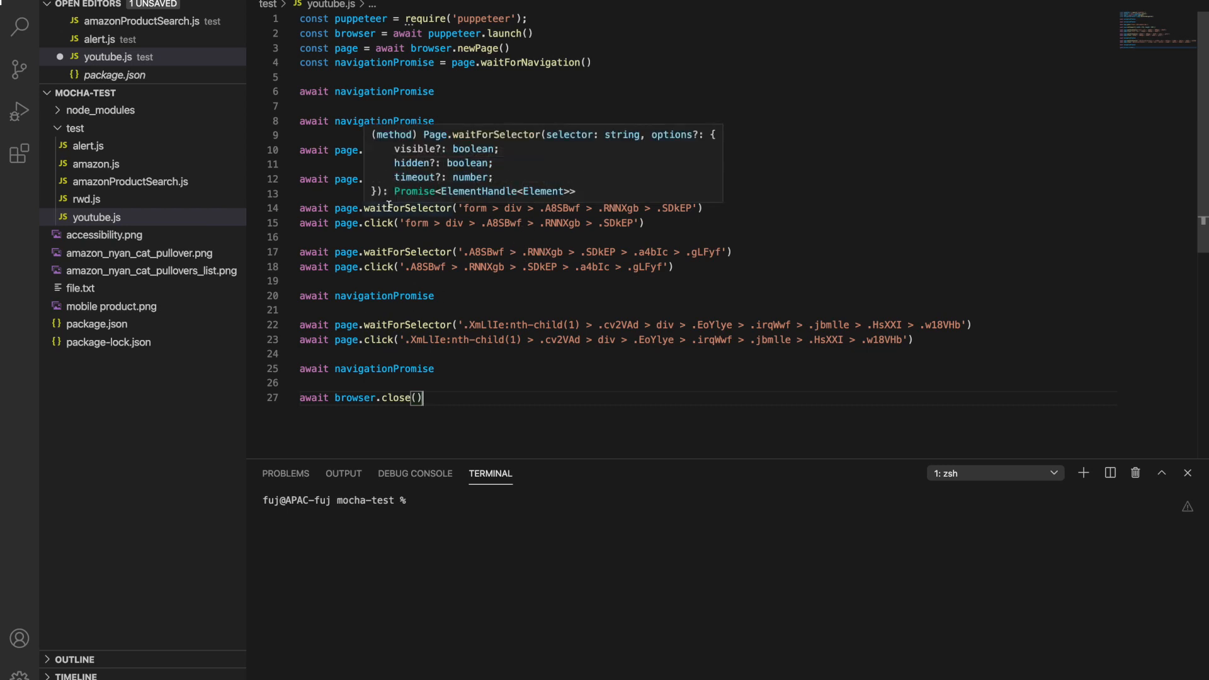
{"action": "mouse_move", "coordinate": [377, 150]}
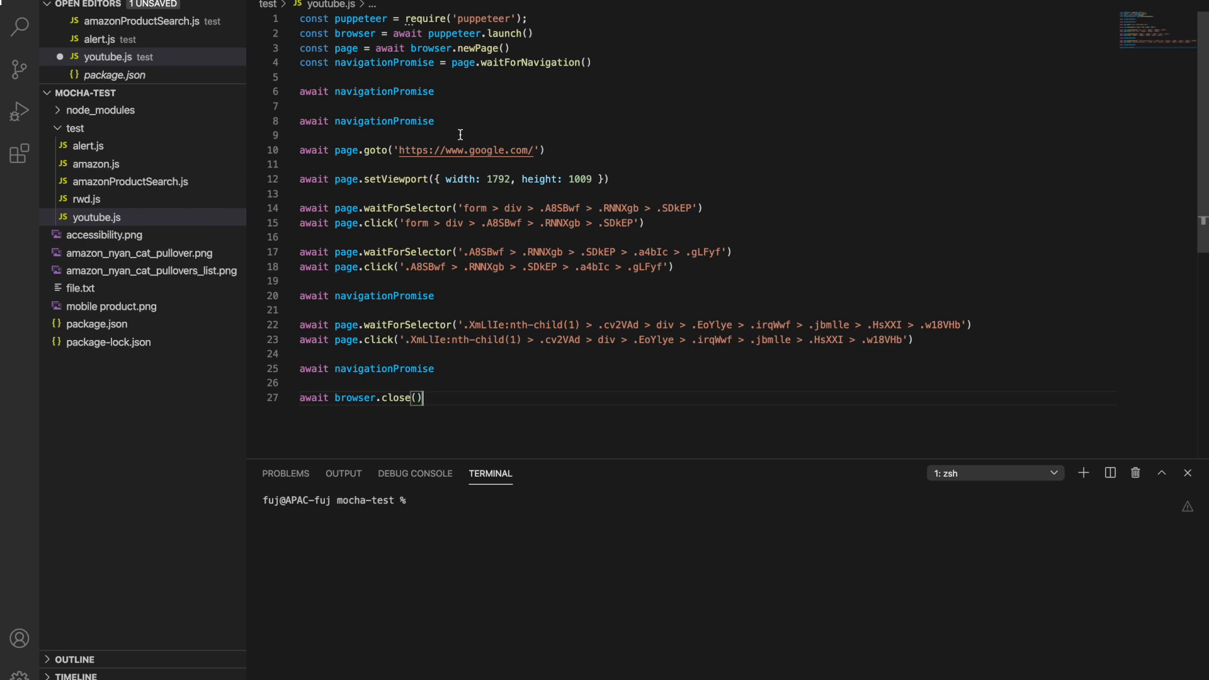
{"action": "mouse_move", "coordinate": [386, 101]}
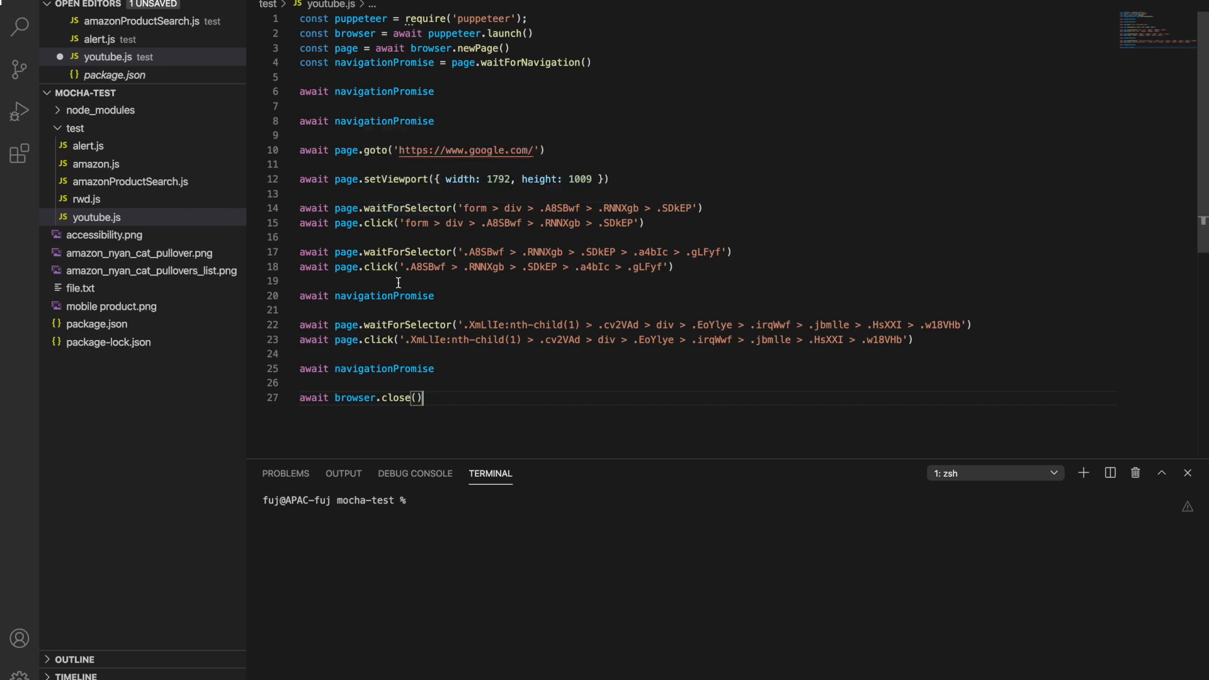
{"action": "mouse_move", "coordinate": [440, 241]}
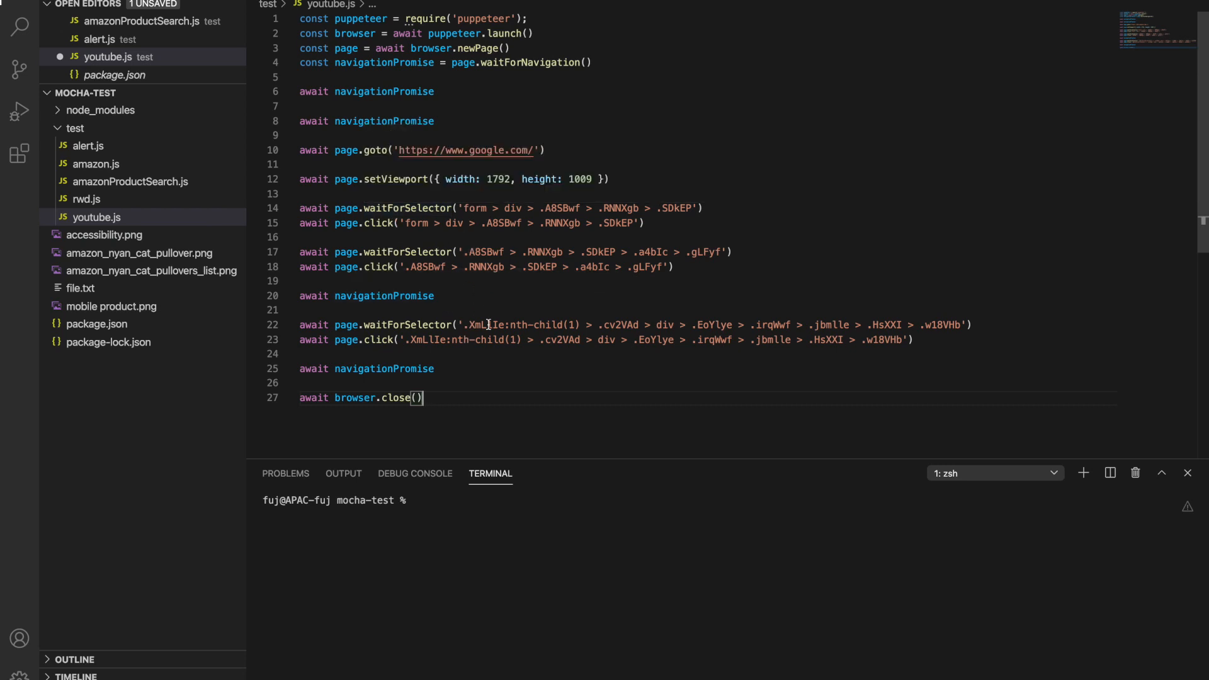
{"action": "mouse_move", "coordinate": [528, 359]}
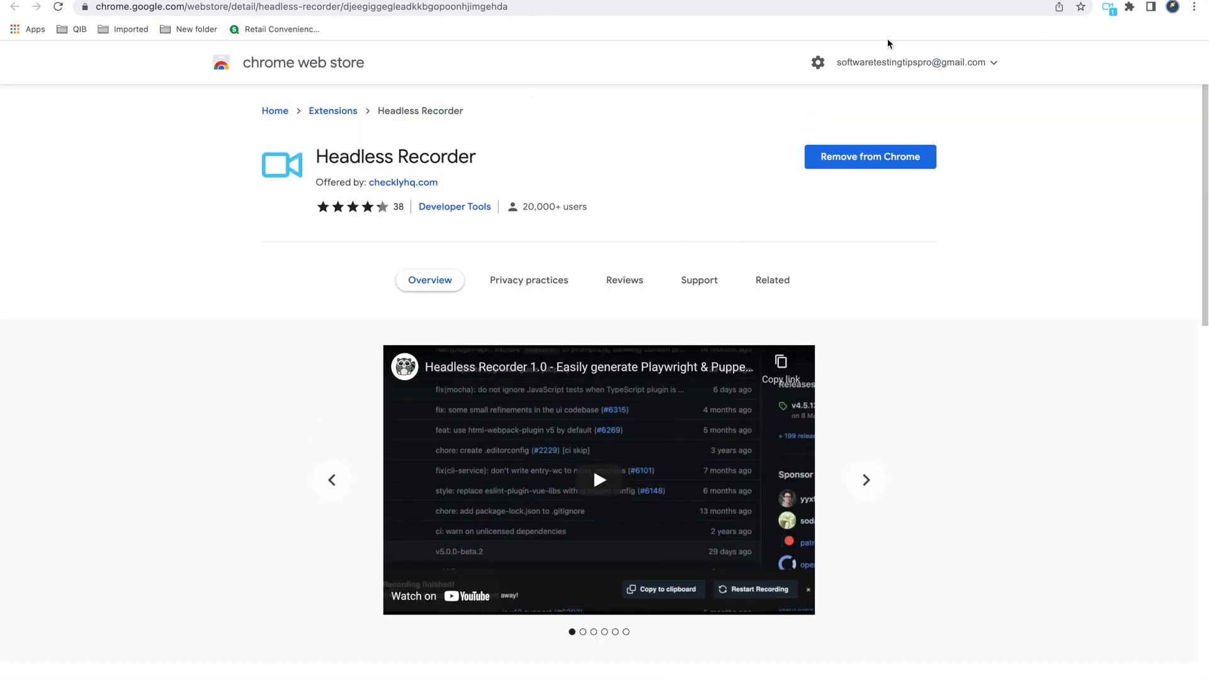
Reopen the generated Puppeteer script and scroll to its final browser.close() lines.
{"action": "left_click", "coordinate": [1108, 8]}
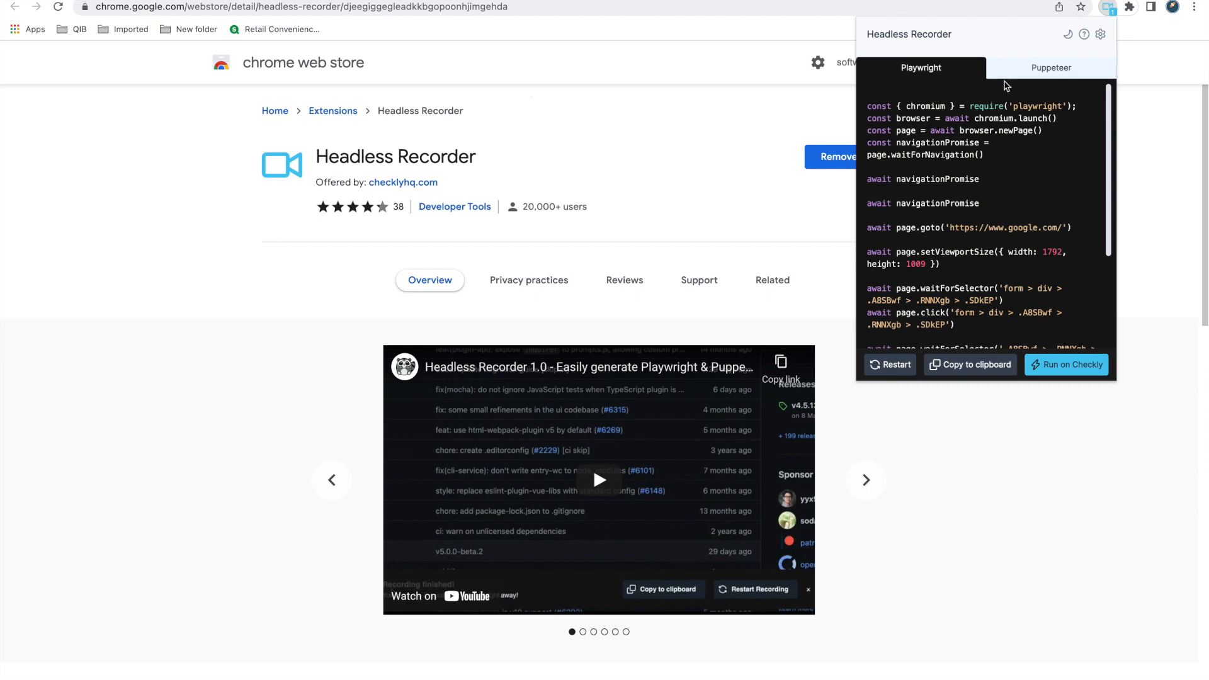
{"action": "left_click", "coordinate": [1050, 67]}
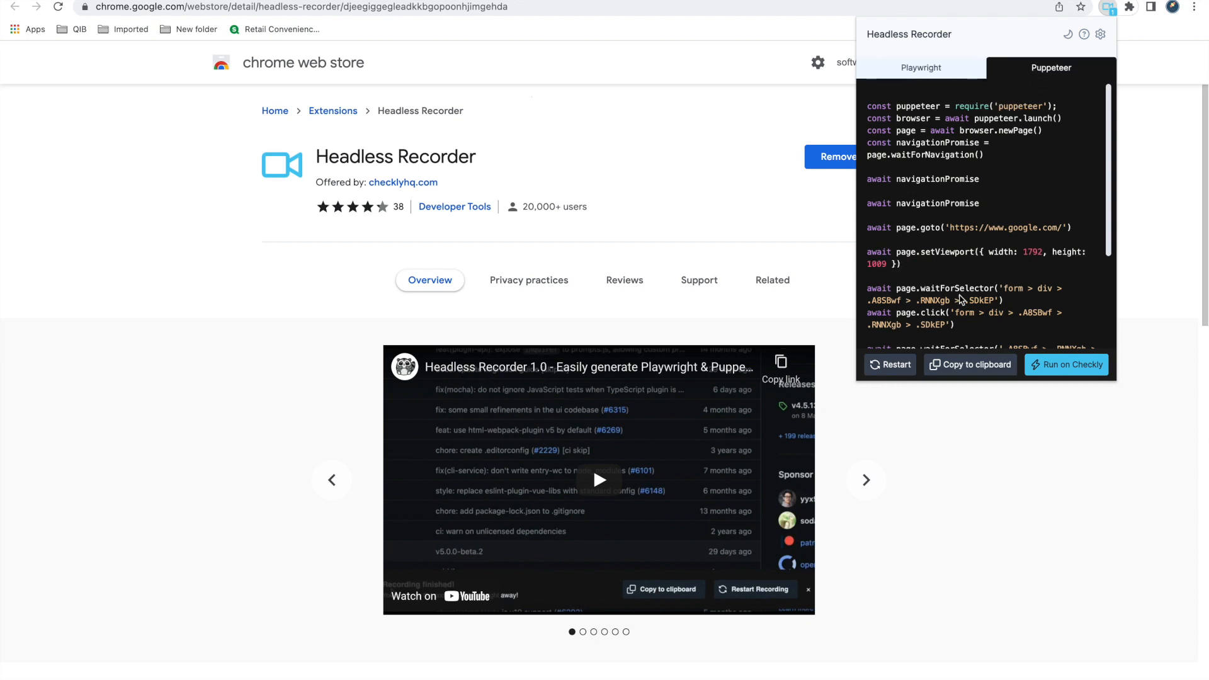
{"action": "mouse_move", "coordinate": [966, 286]}
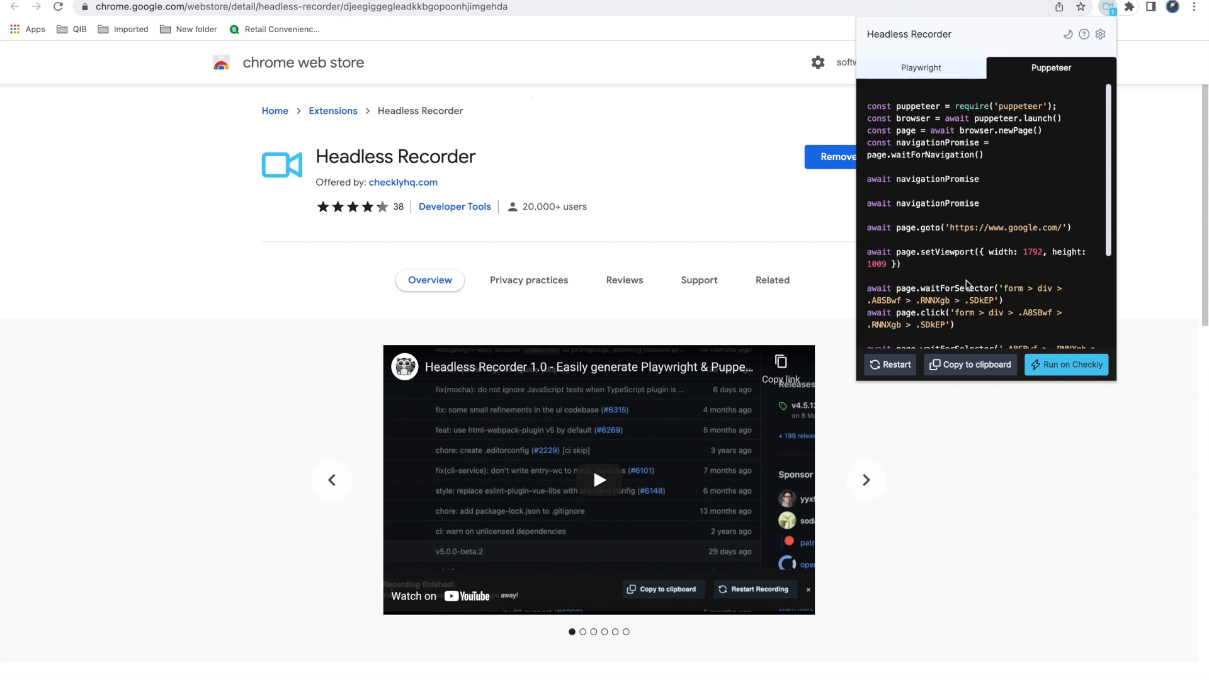
{"action": "scroll", "scroll_direction": "down", "scroll_amount": 3}
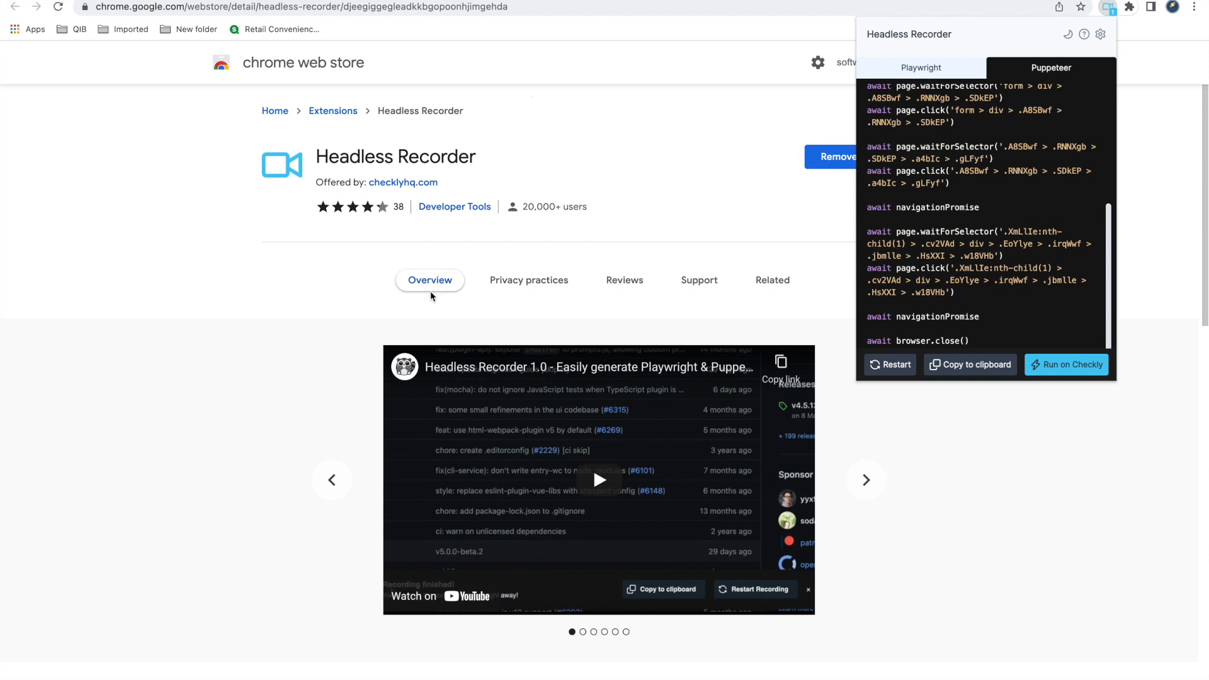
{"action": "mouse_move", "coordinate": [443, 265]}
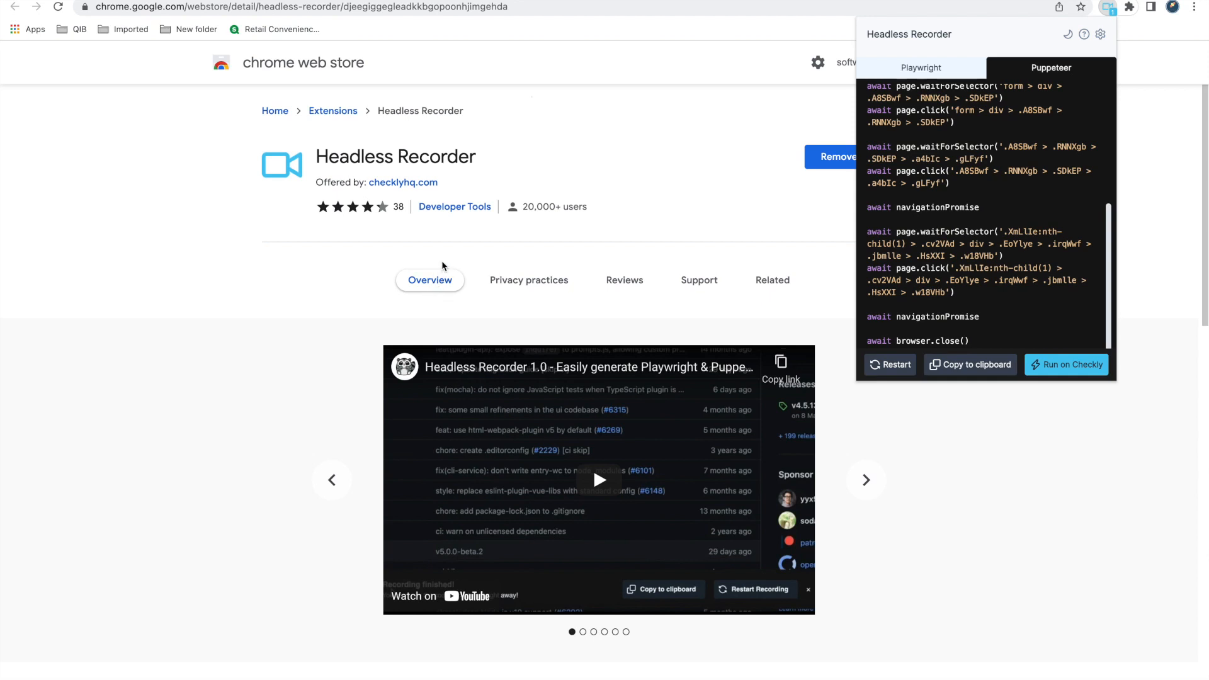